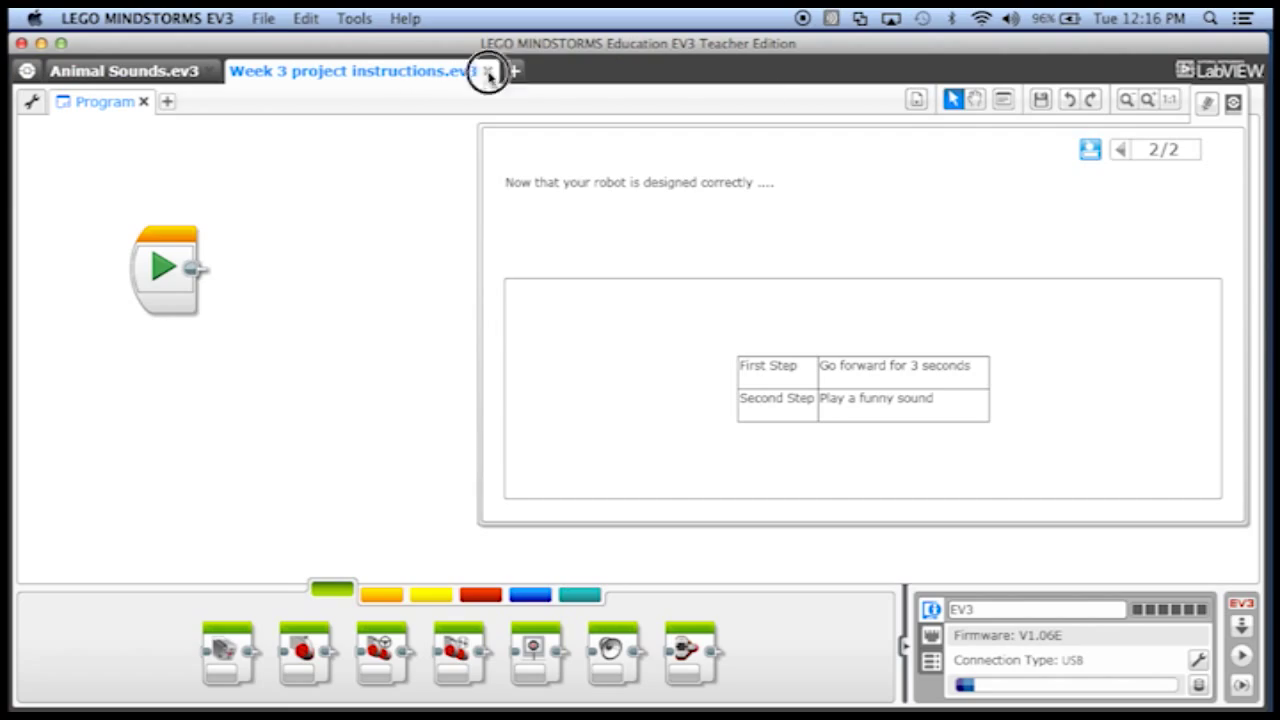
Step: Close the Week 3 instructions project and hide the description panel, leaving only the Dino program
click(488, 72)
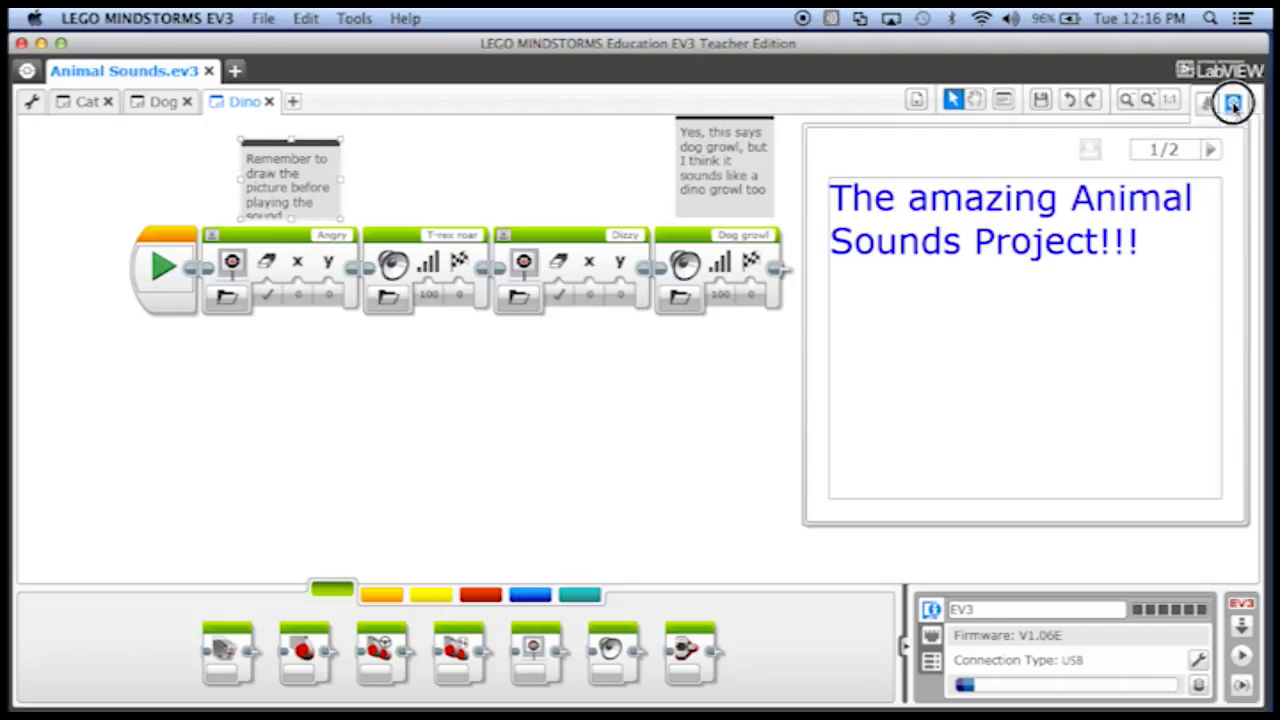
click(1232, 100)
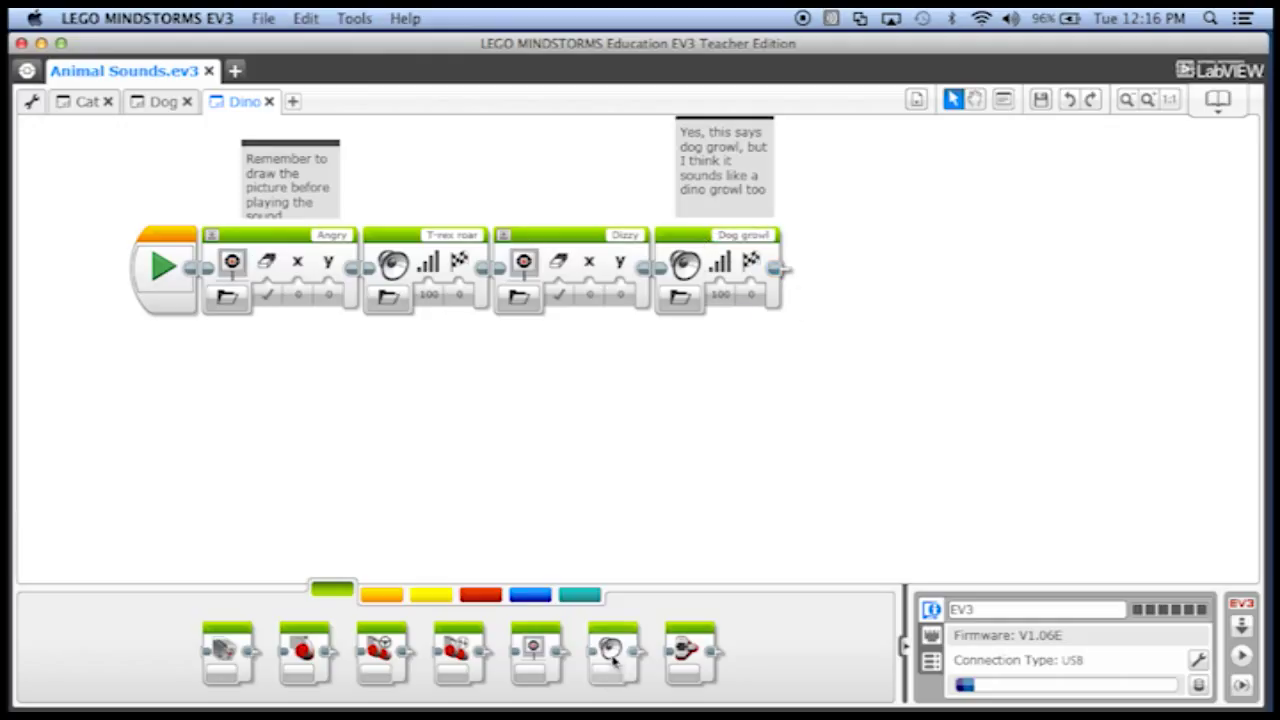
Step: Add a Sound block after Dog growl that plays Dog bark 1
drag(616, 650, 856, 260)
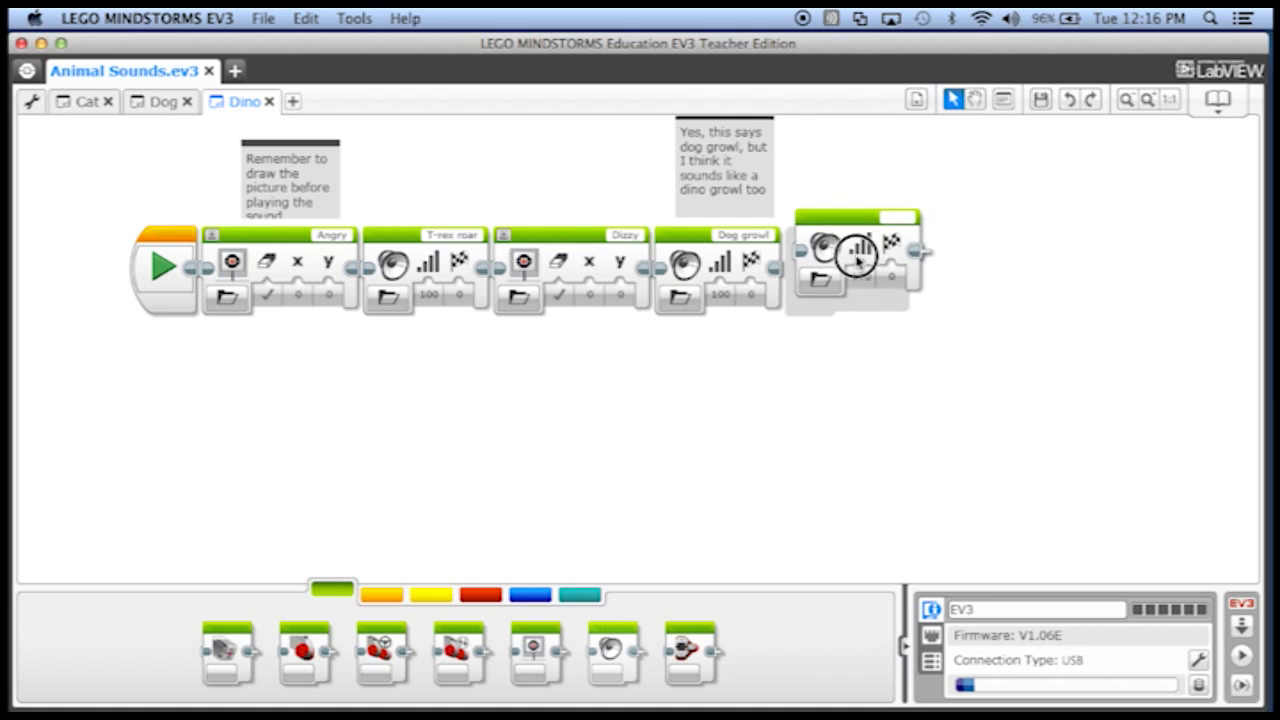
click(816, 296)
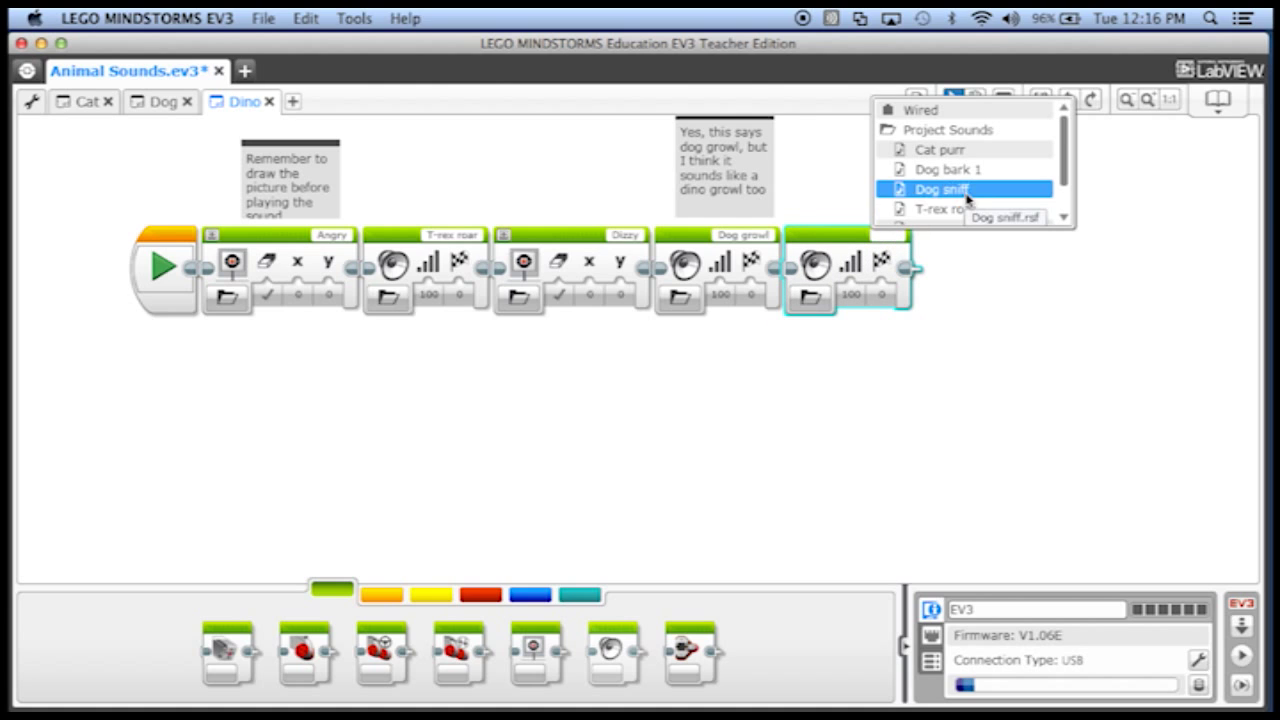
click(948, 168)
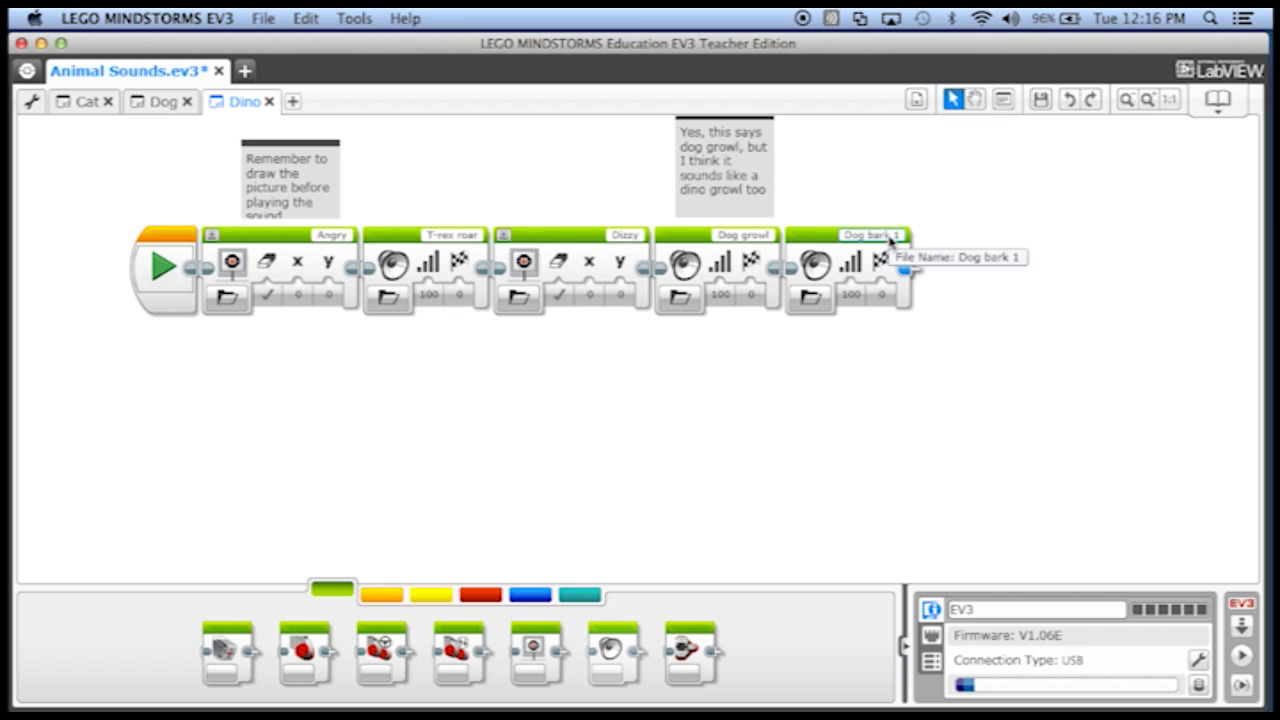
mouse_move(616, 656)
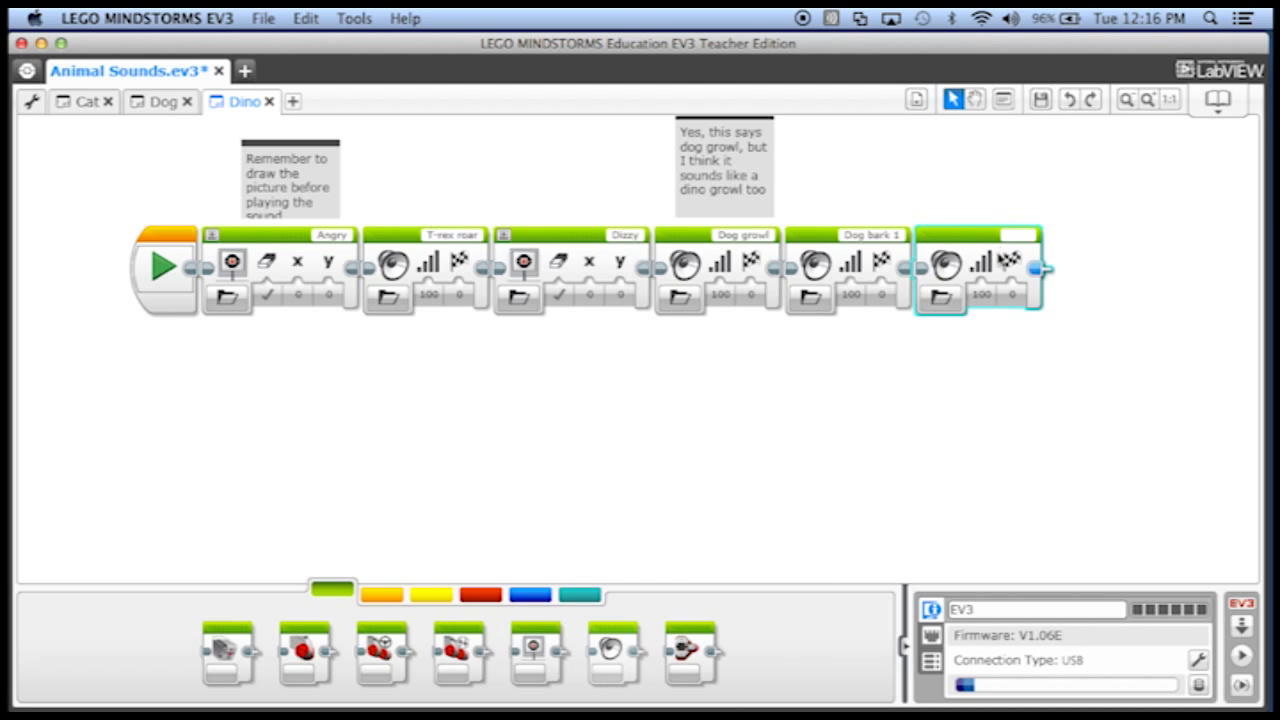
Step: Set the next Sound block to the Fantastic file from LEGO Sound Files > Communication
click(1024, 234)
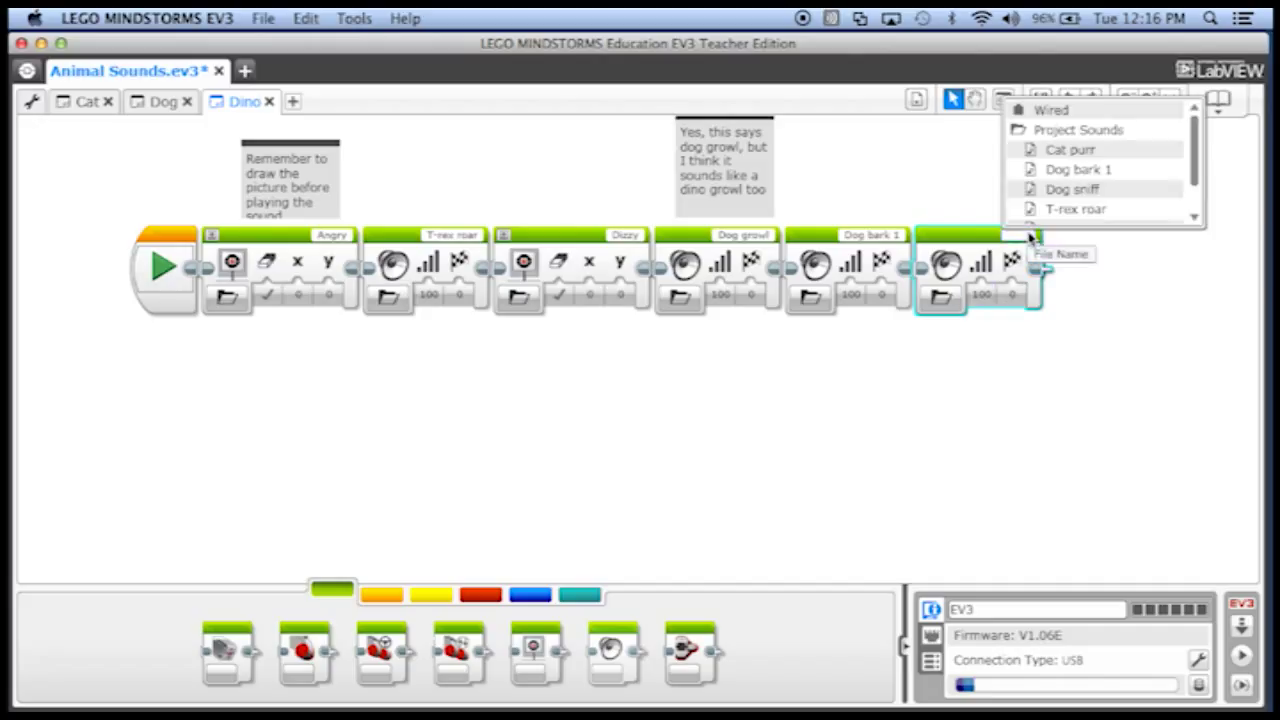
scroll(down, 3)
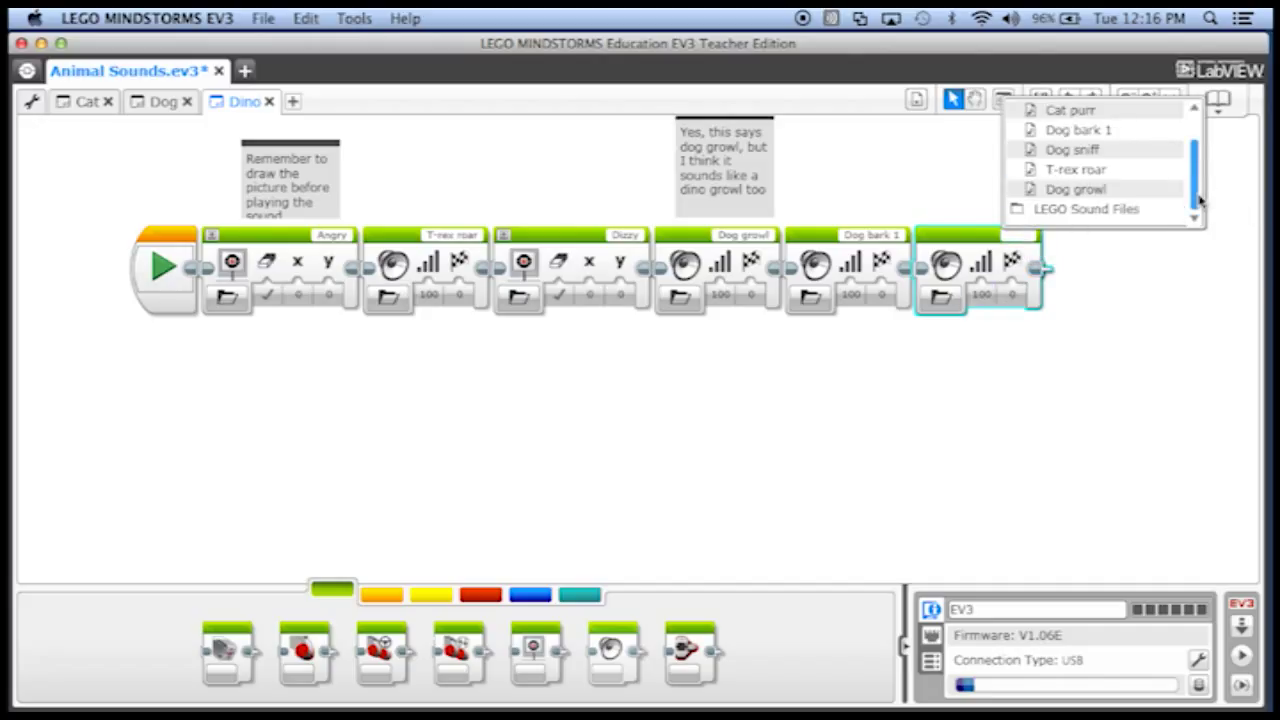
click(1088, 208)
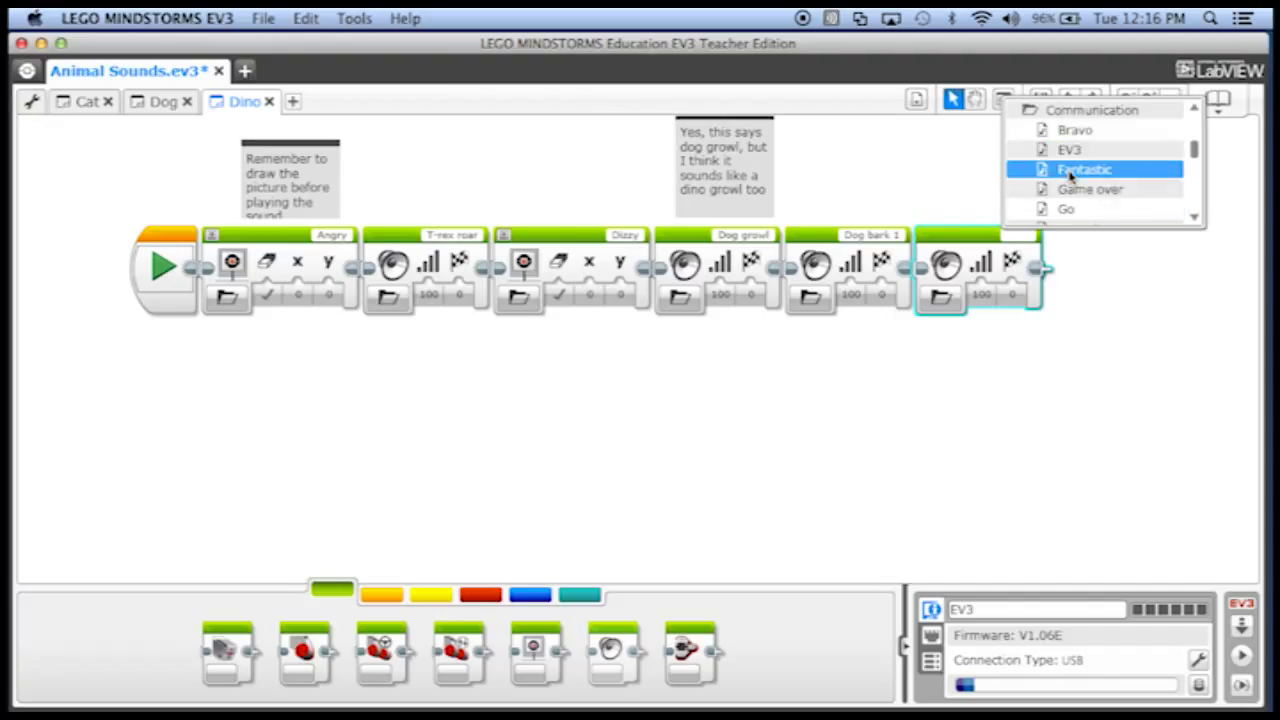
click(1084, 168)
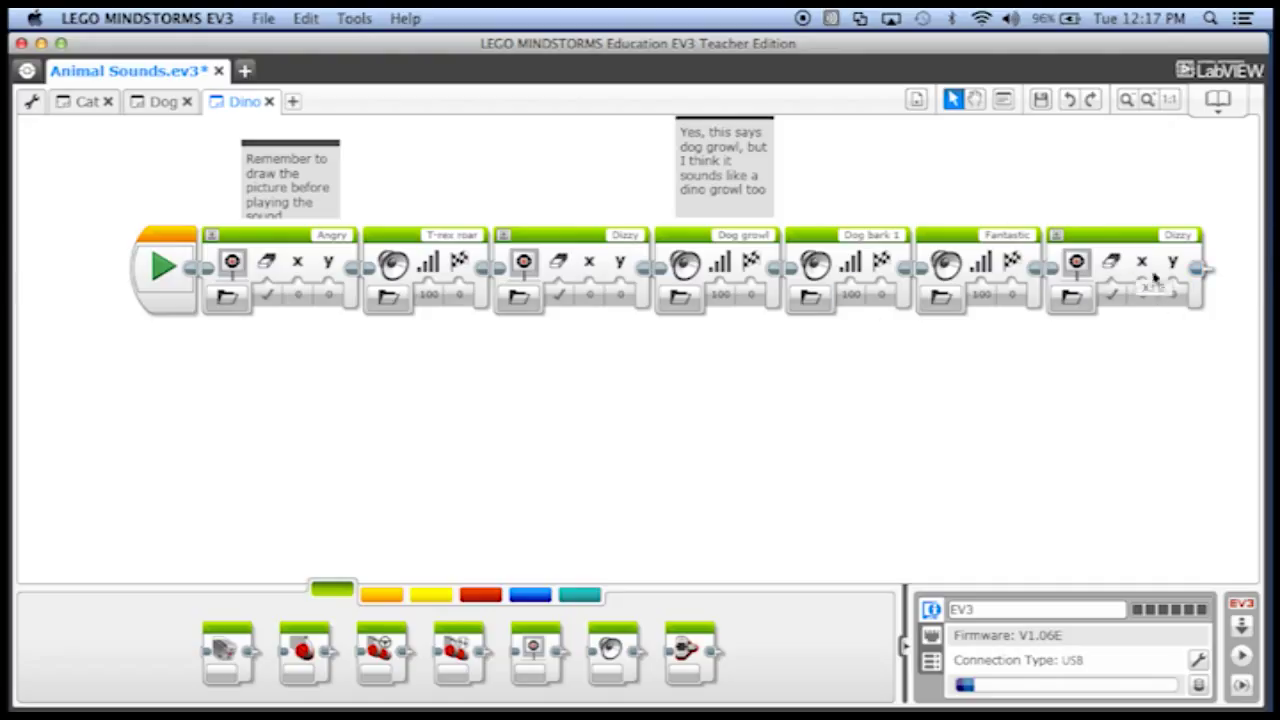
mouse_move(850, 464)
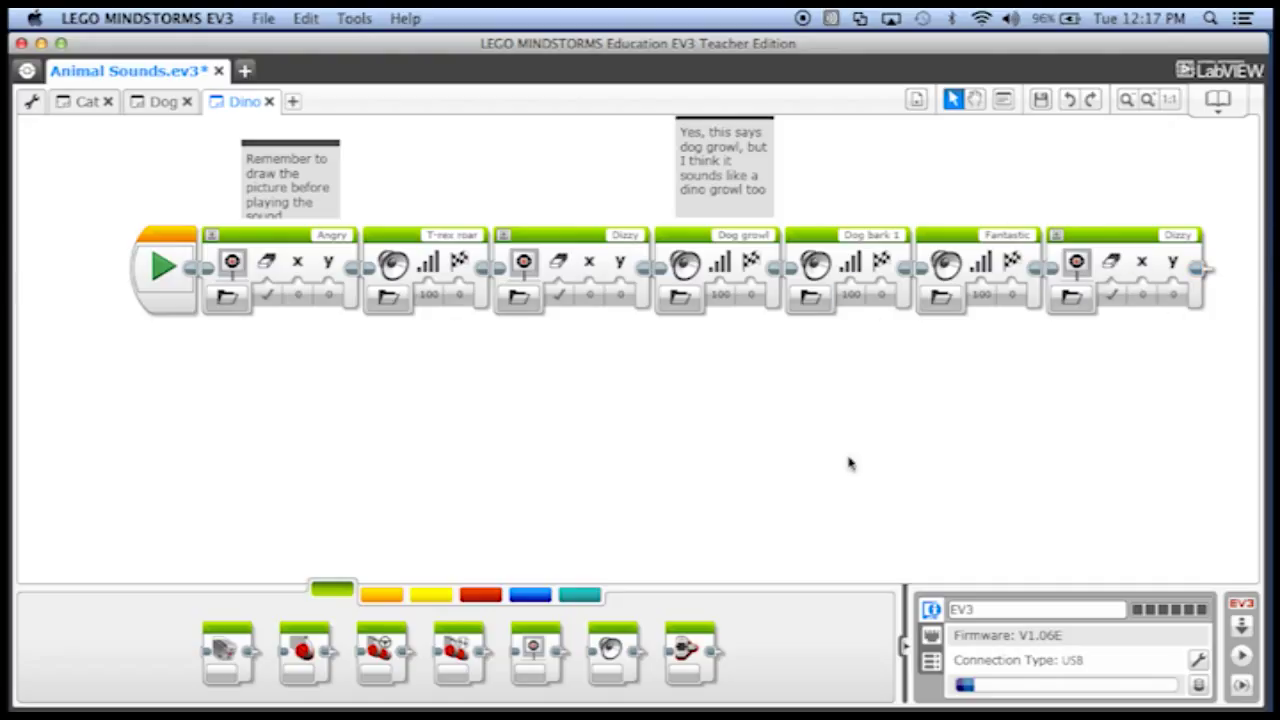
mouse_move(976, 124)
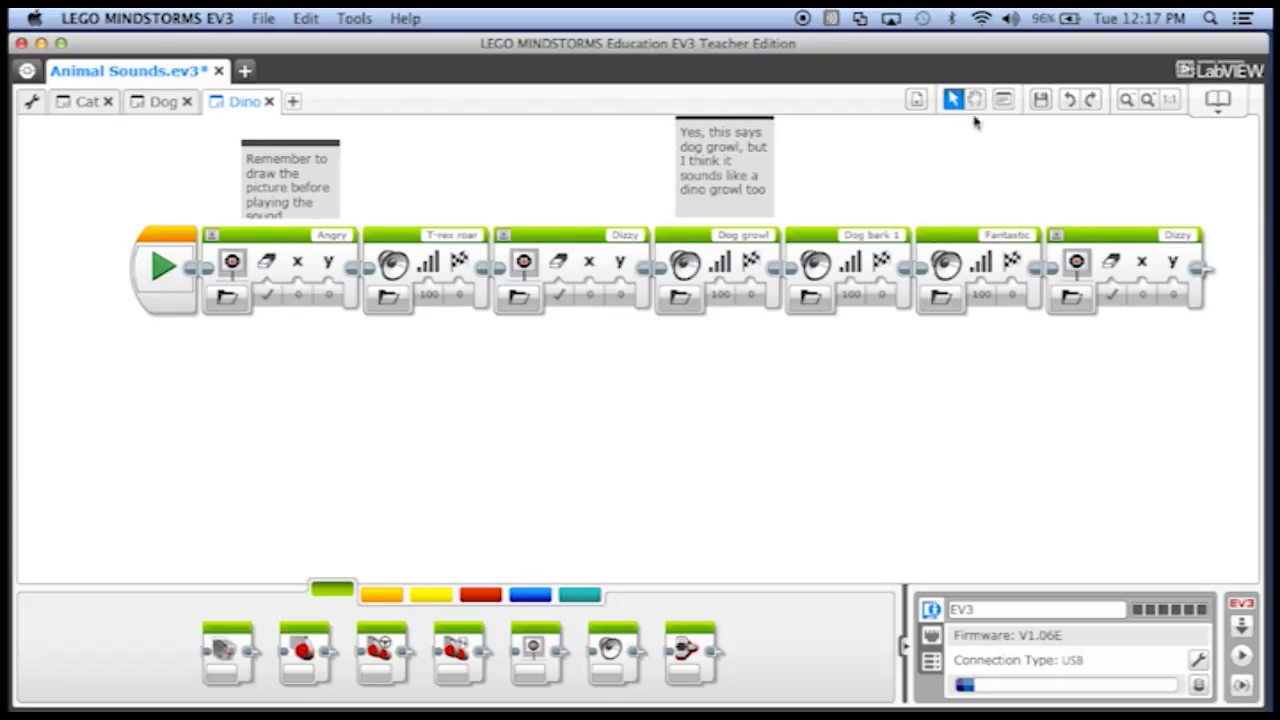
mouse_move(976, 100)
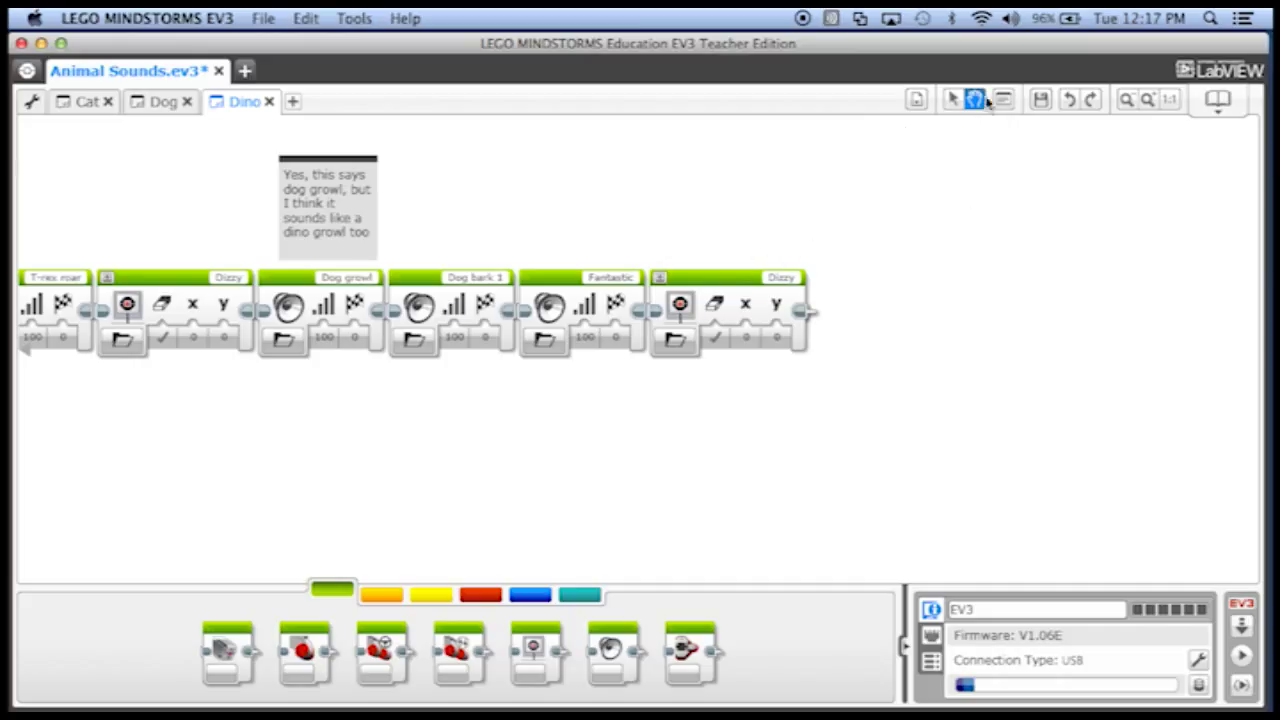
mouse_move(952, 100)
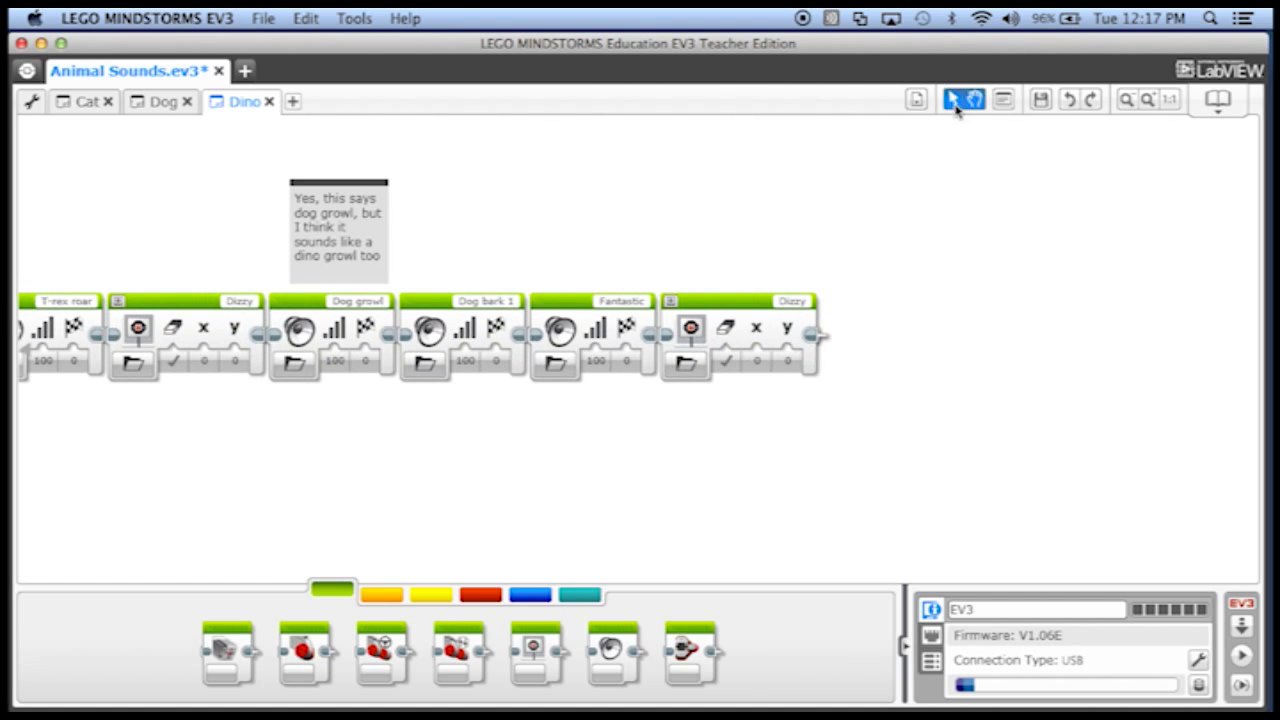
Step: Set the last display block to the Dots 1 image from LEGO Image Files > Progress
click(688, 364)
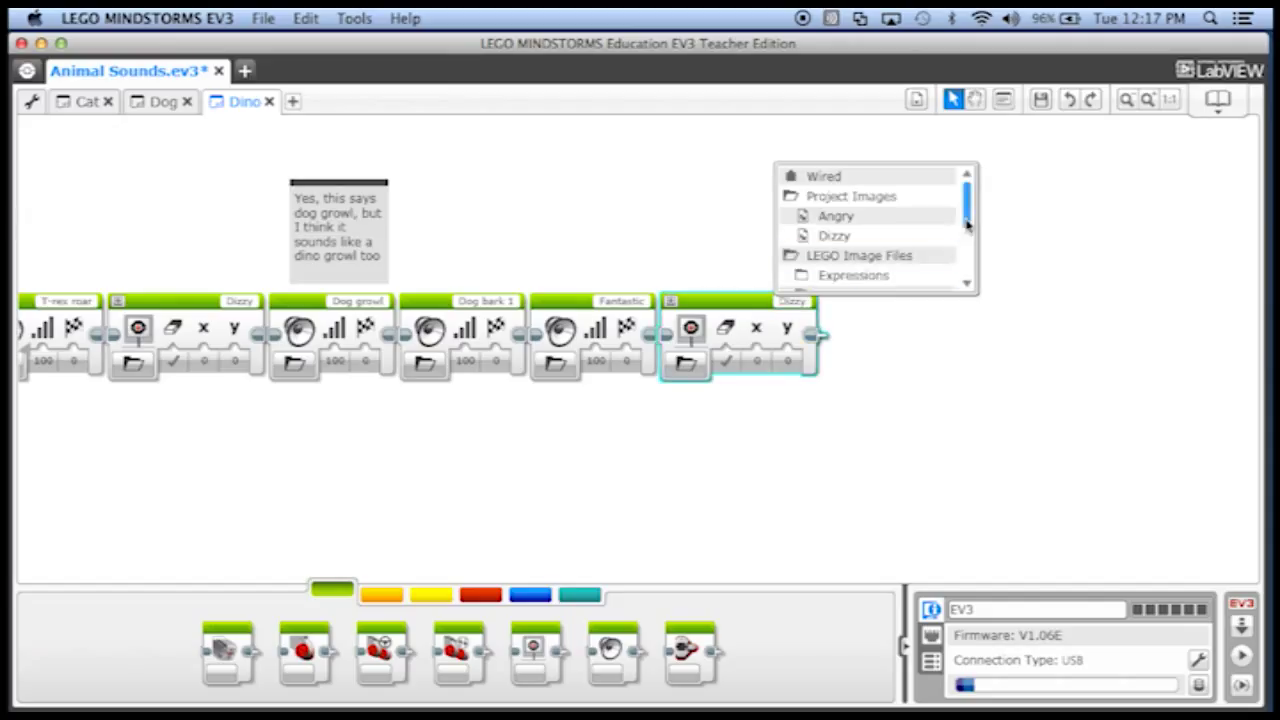
scroll(down, 3)
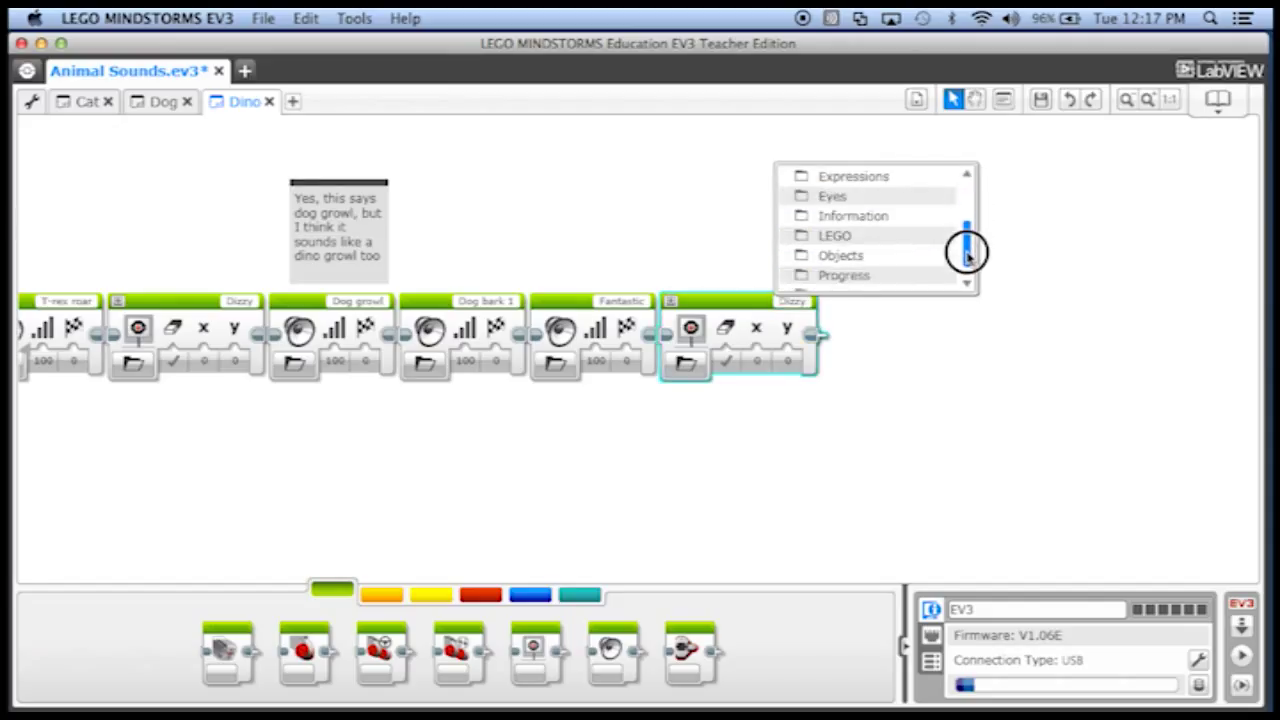
mouse_move(844, 276)
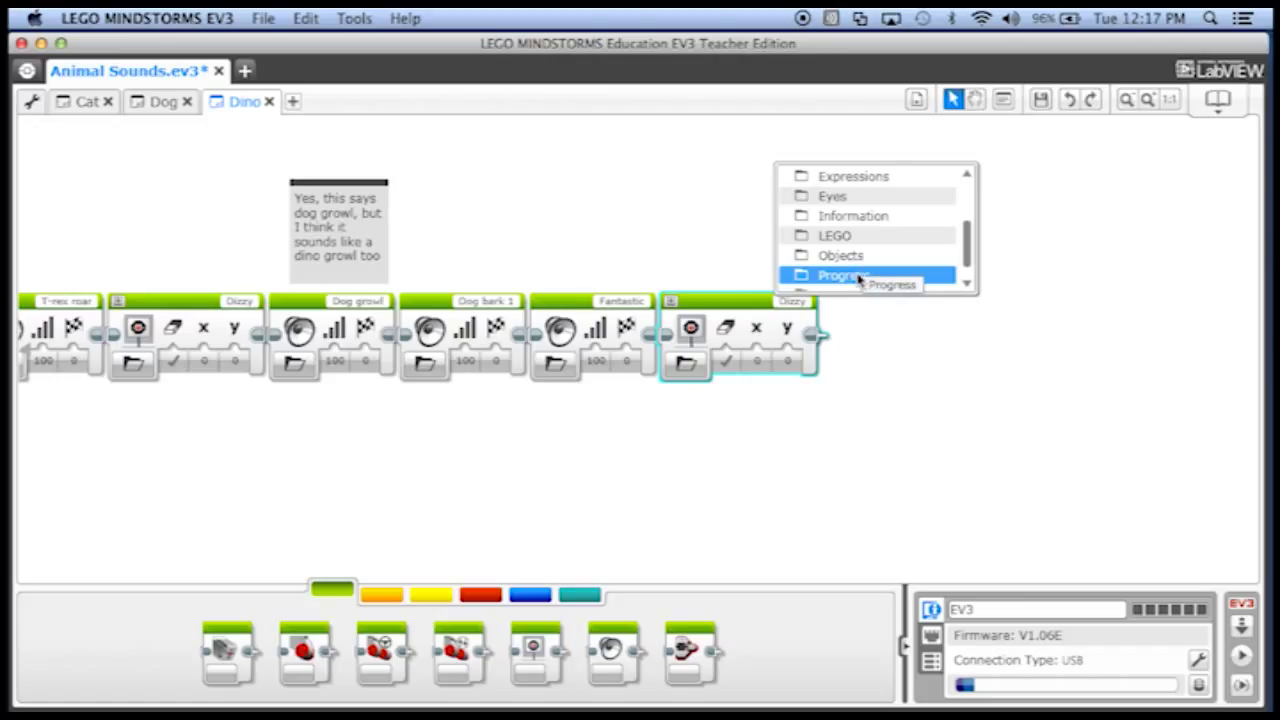
click(844, 276)
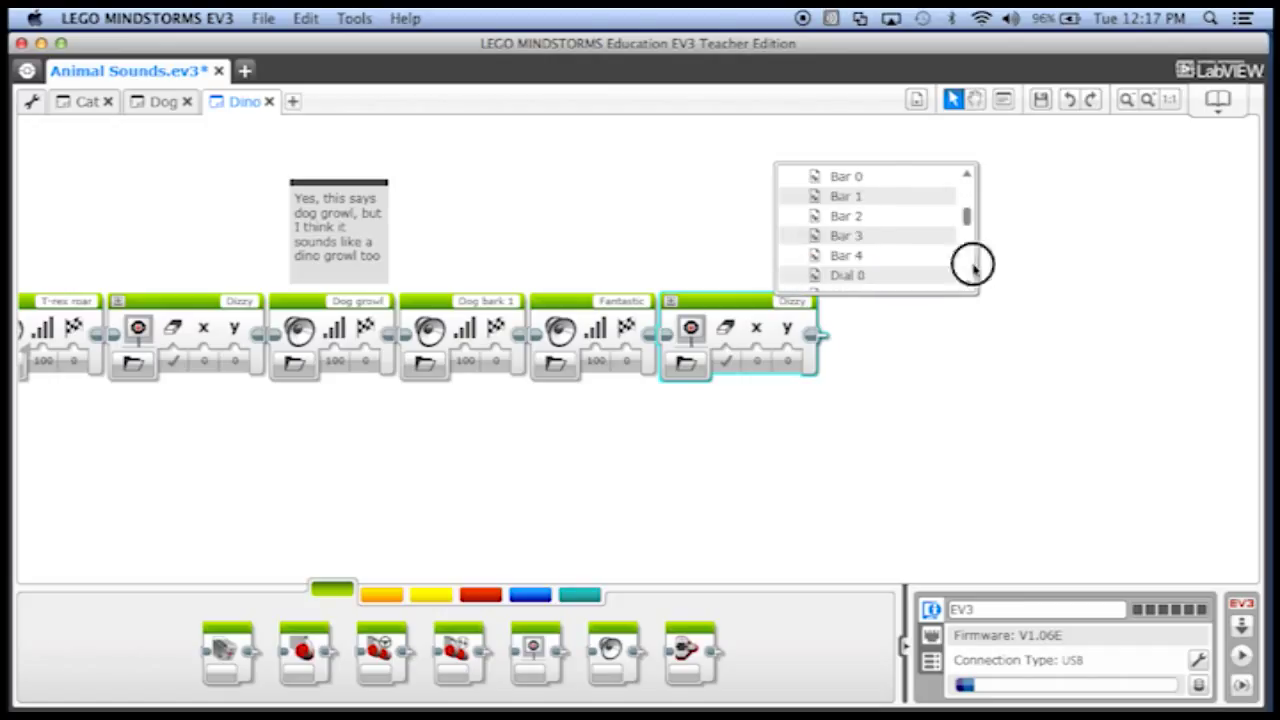
scroll(down, 3)
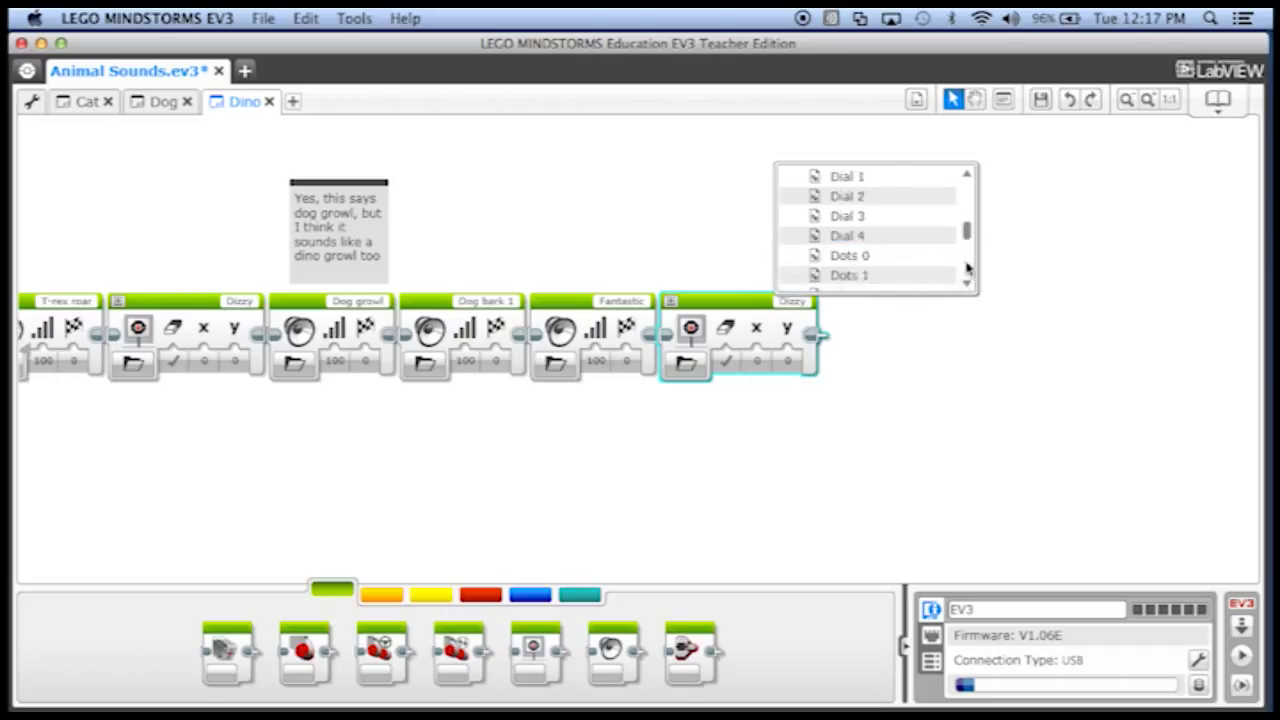
click(848, 276)
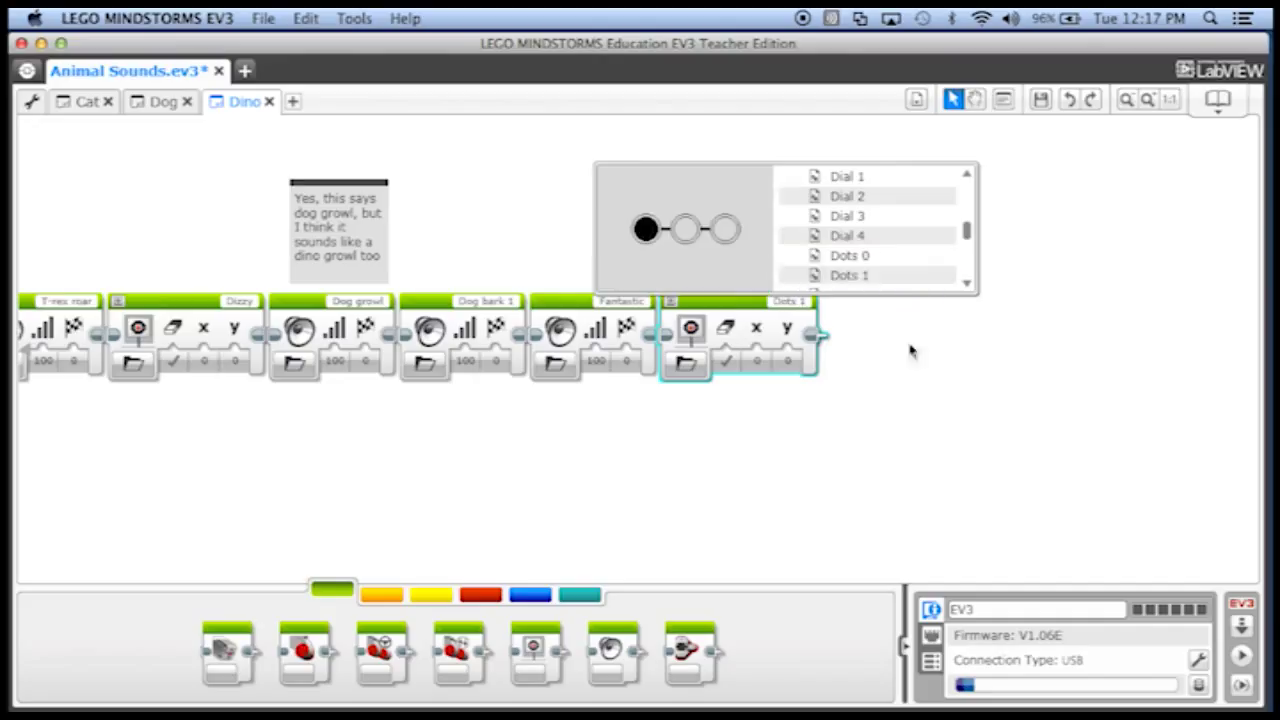
click(910, 352)
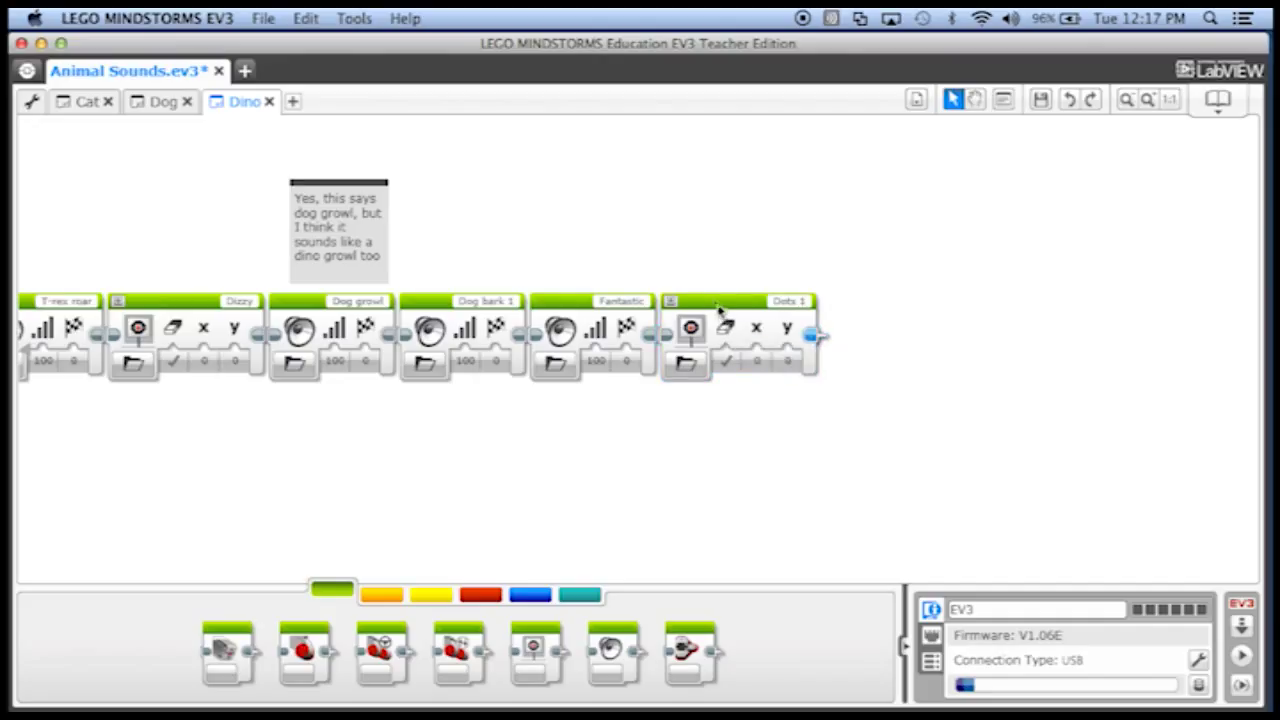
mouse_move(750, 512)
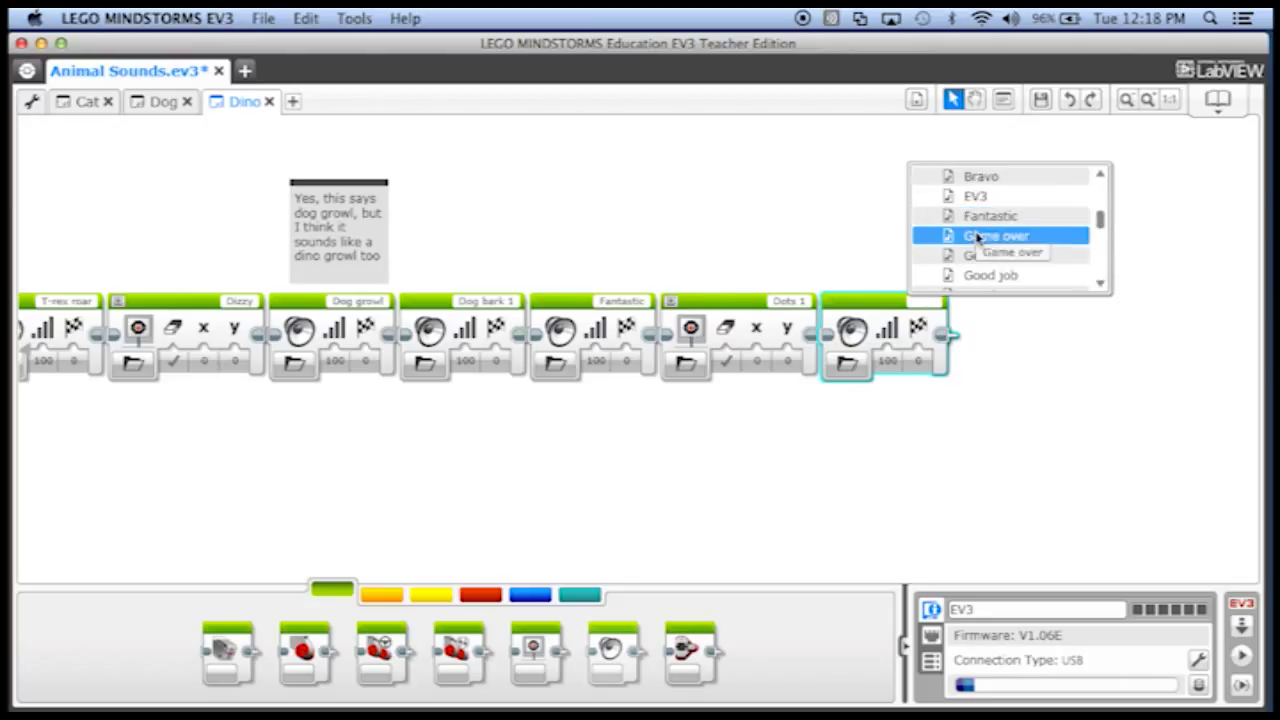
click(996, 236)
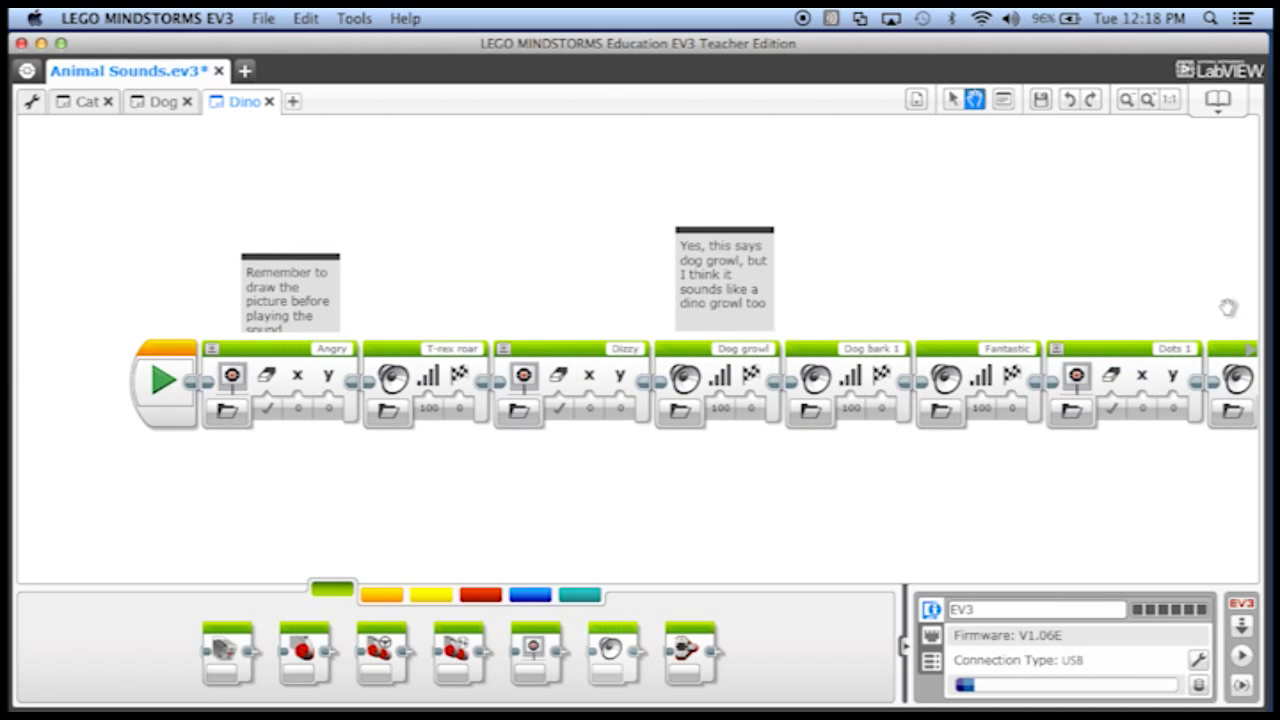
scroll(up, 3)
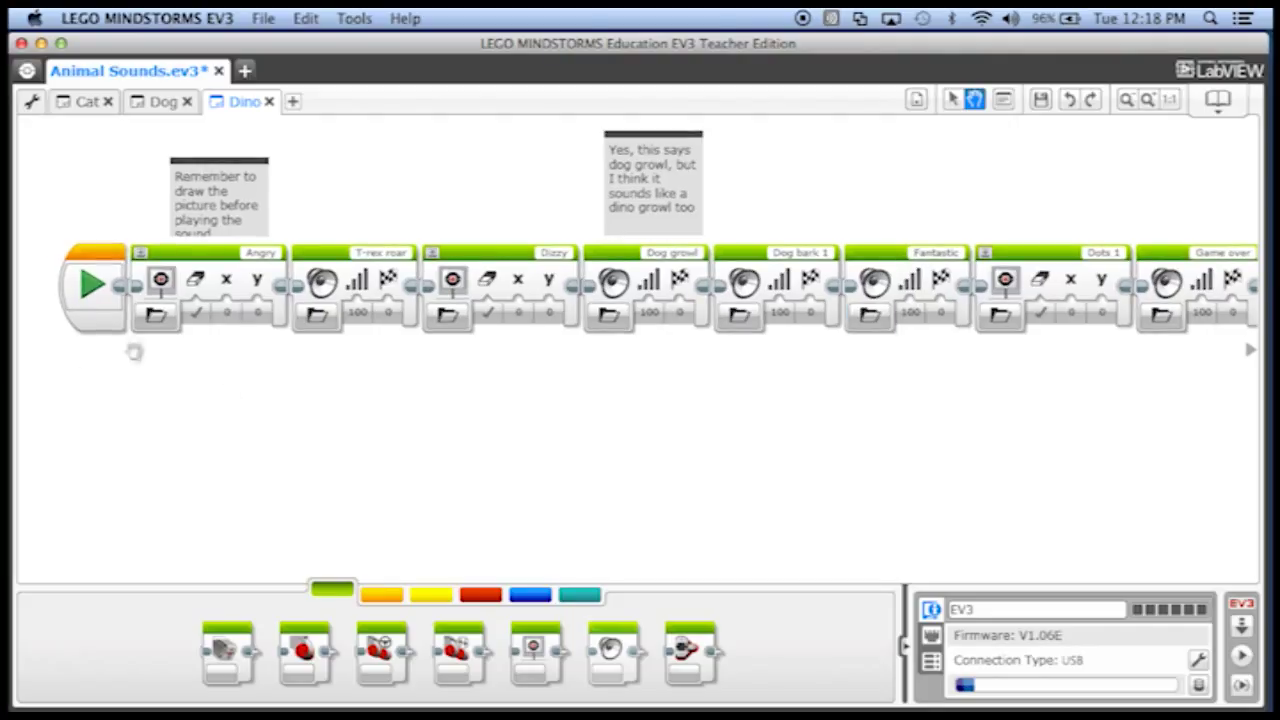
mouse_move(620, 460)
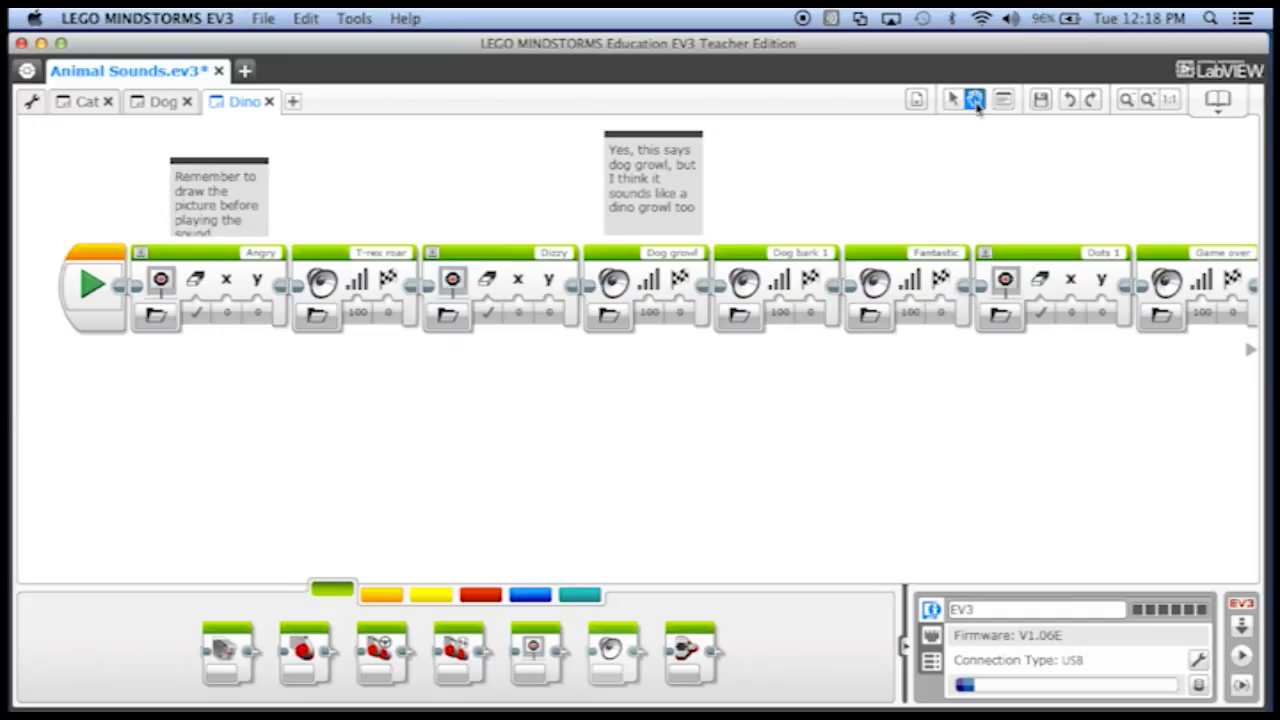
mouse_move(952, 100)
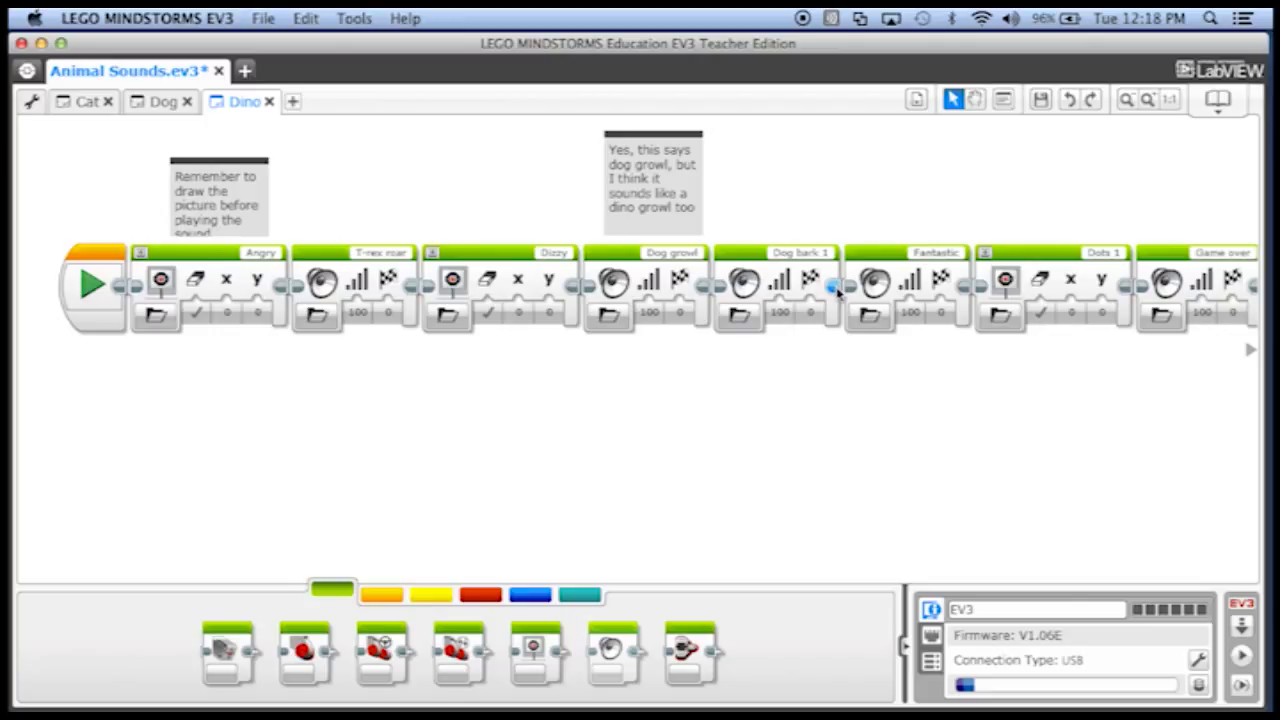
mouse_move(704, 370)
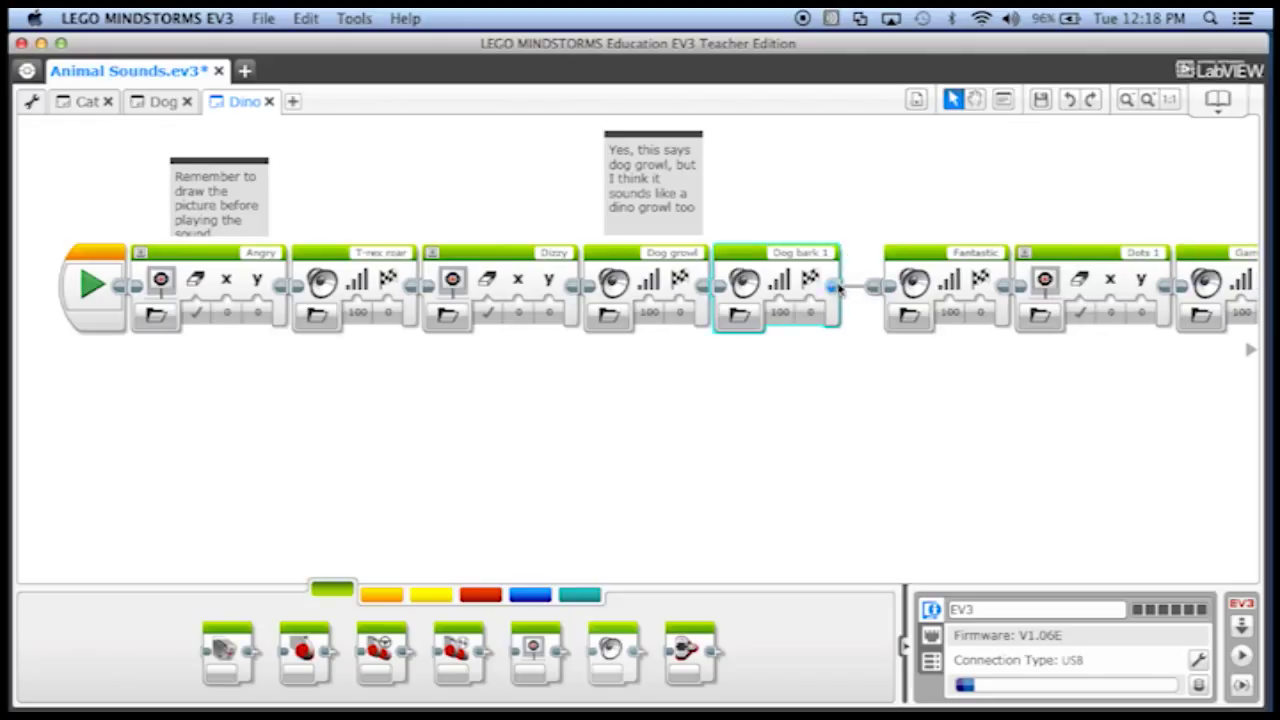
mouse_move(858, 492)
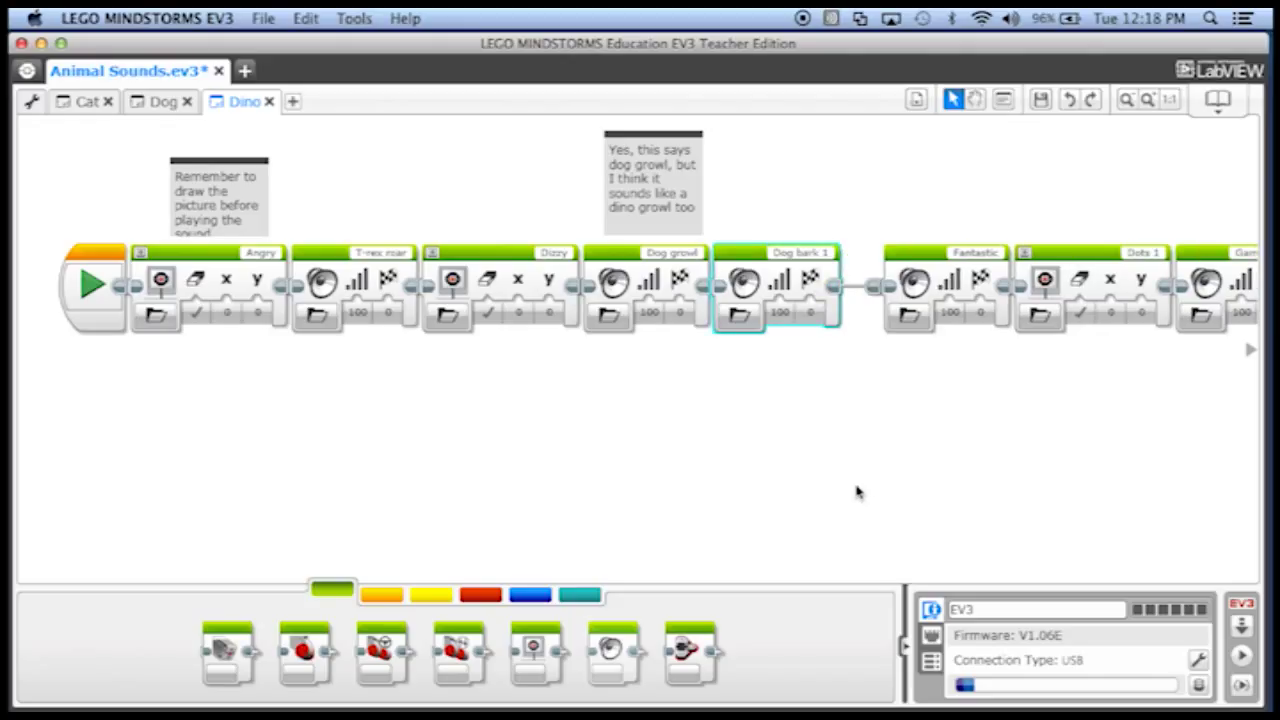
mouse_move(880, 444)
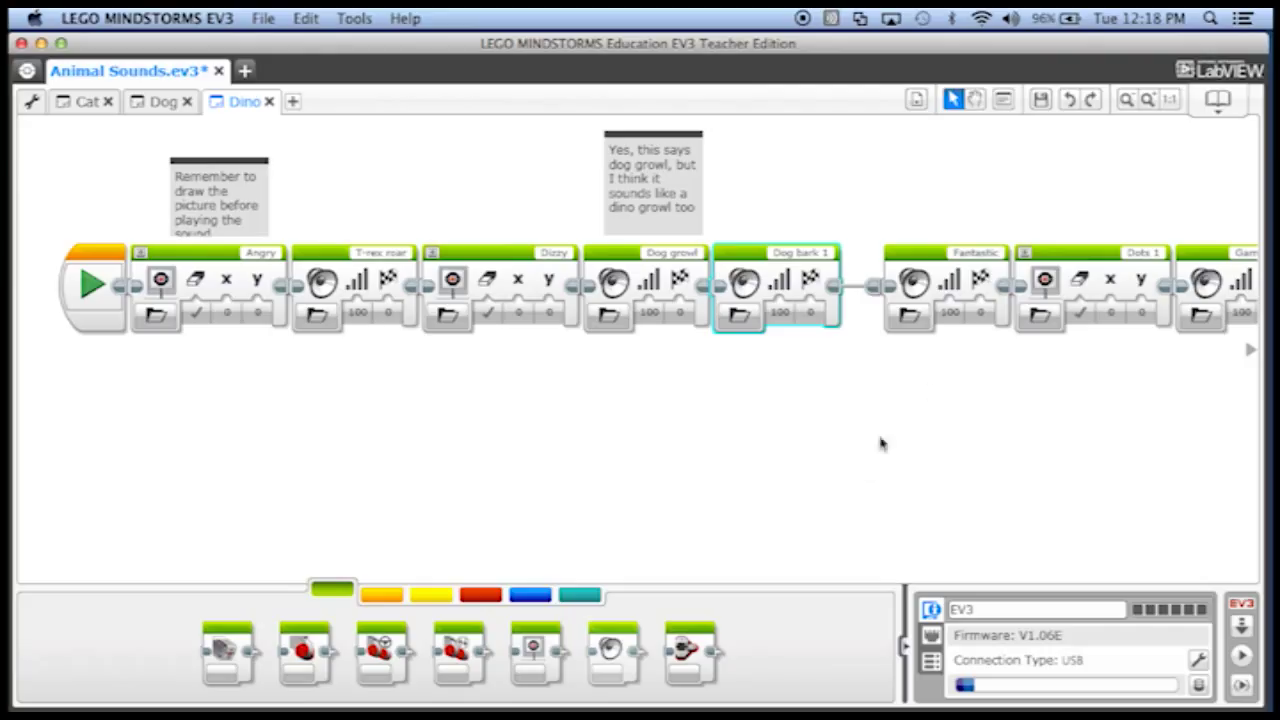
Step: Move the Fantastic, Dots 1 and Game over blocks onto a second row below Dog bark 1
click(944, 290)
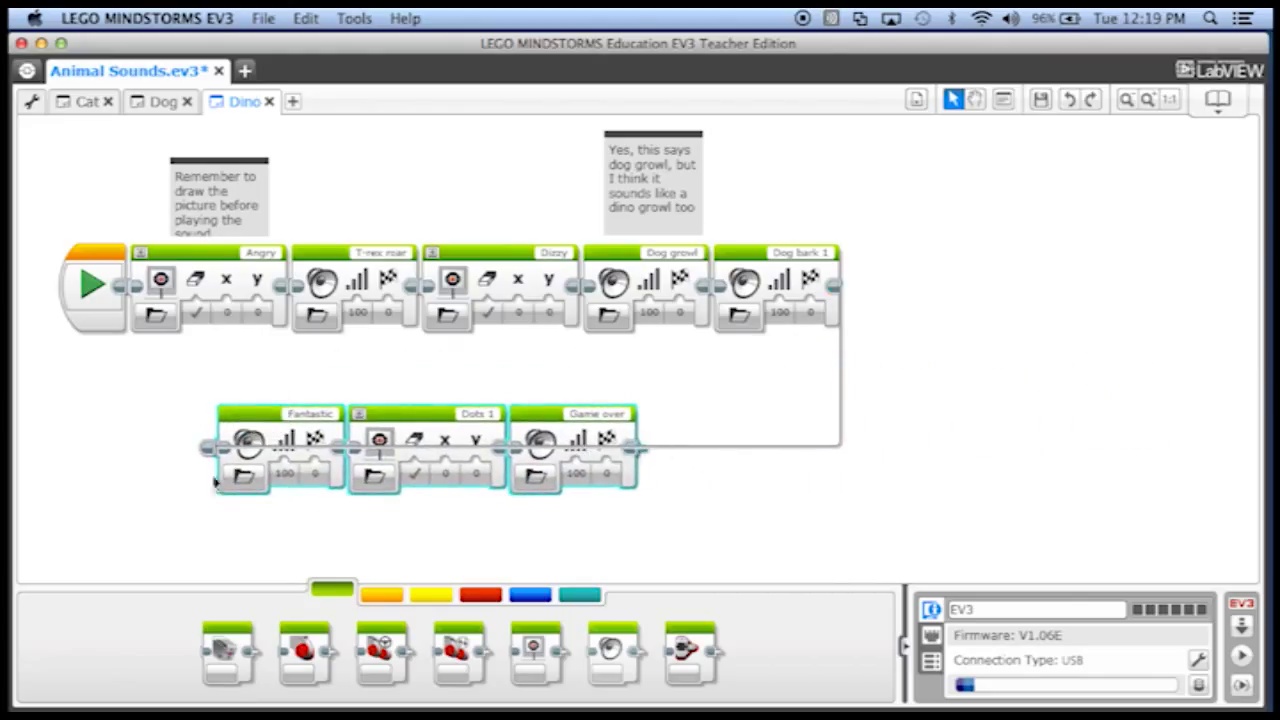
mouse_move(184, 400)
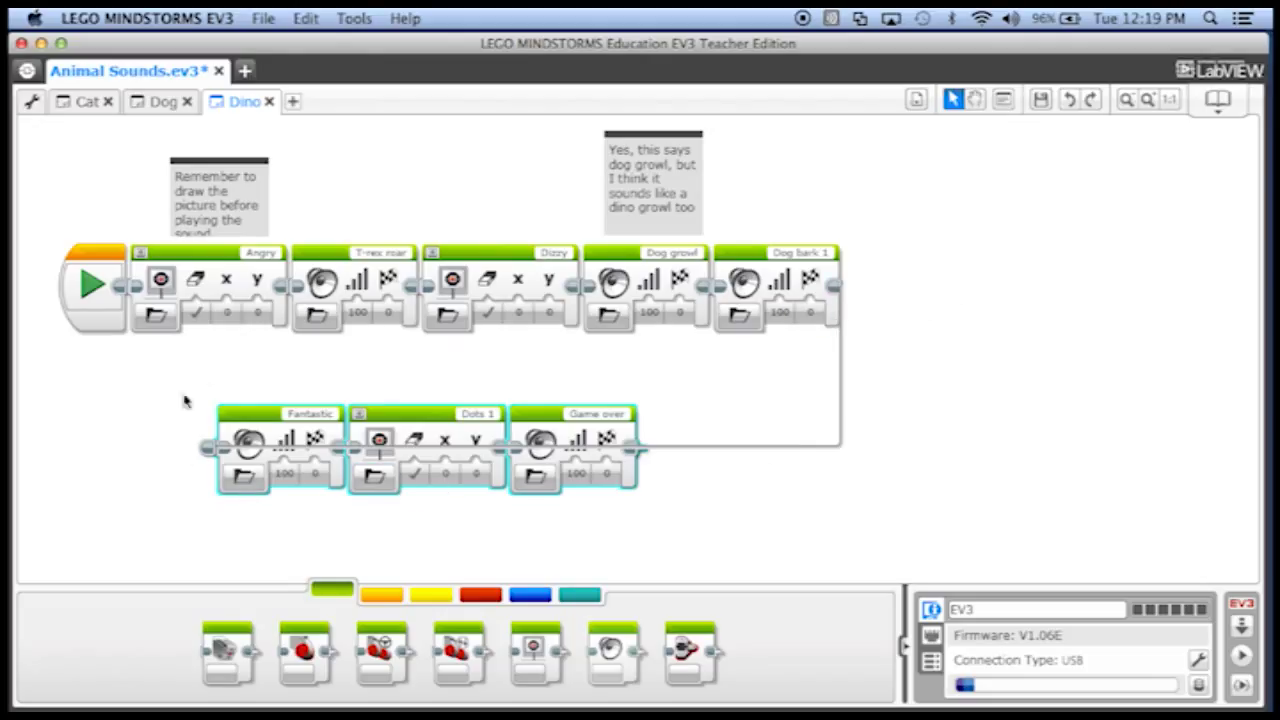
mouse_move(872, 296)
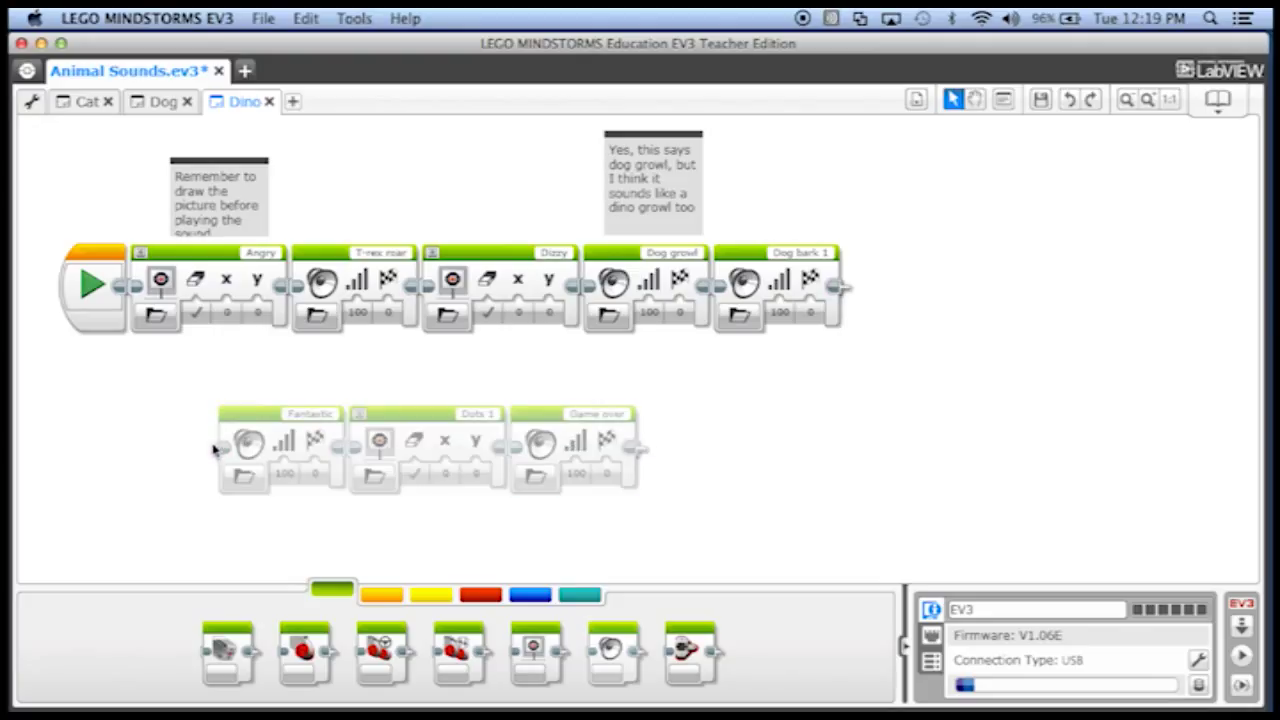
mouse_move(840, 290)
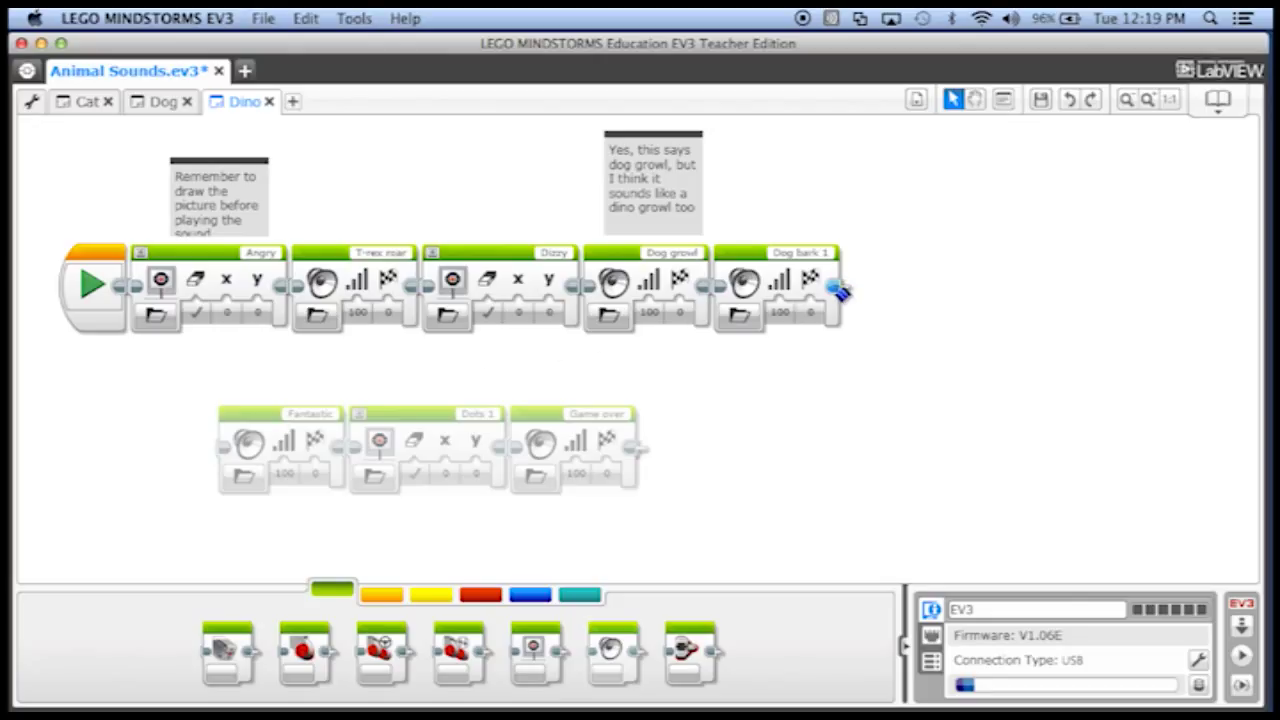
mouse_move(856, 296)
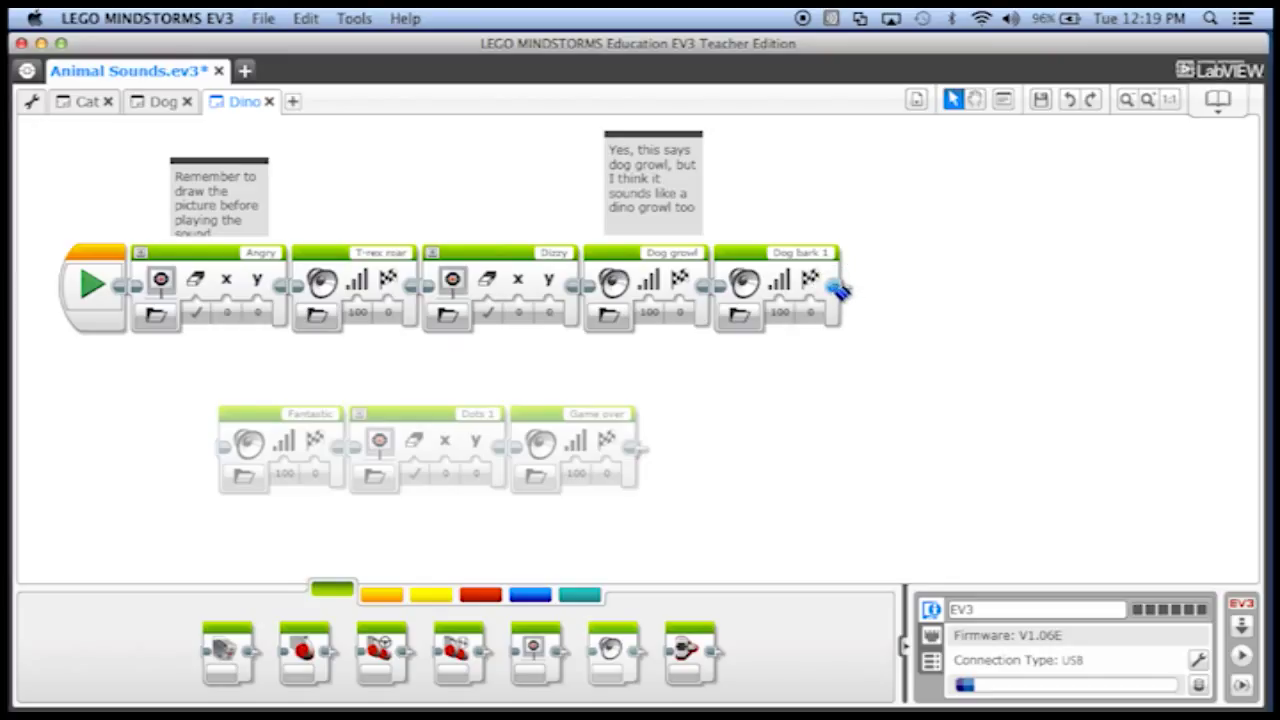
mouse_move(856, 298)
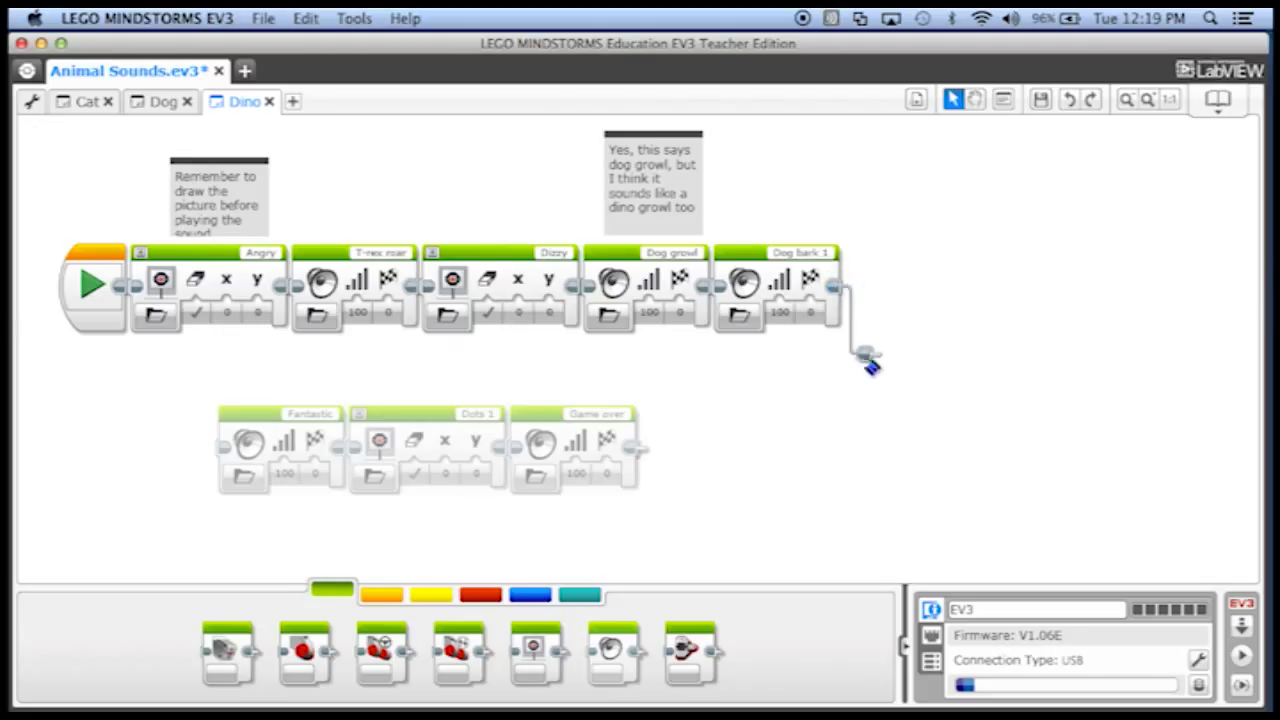
Step: Wire Dog bark 1's output plug to Fantastic's input plug on the second row
drag(870, 364, 204, 376)
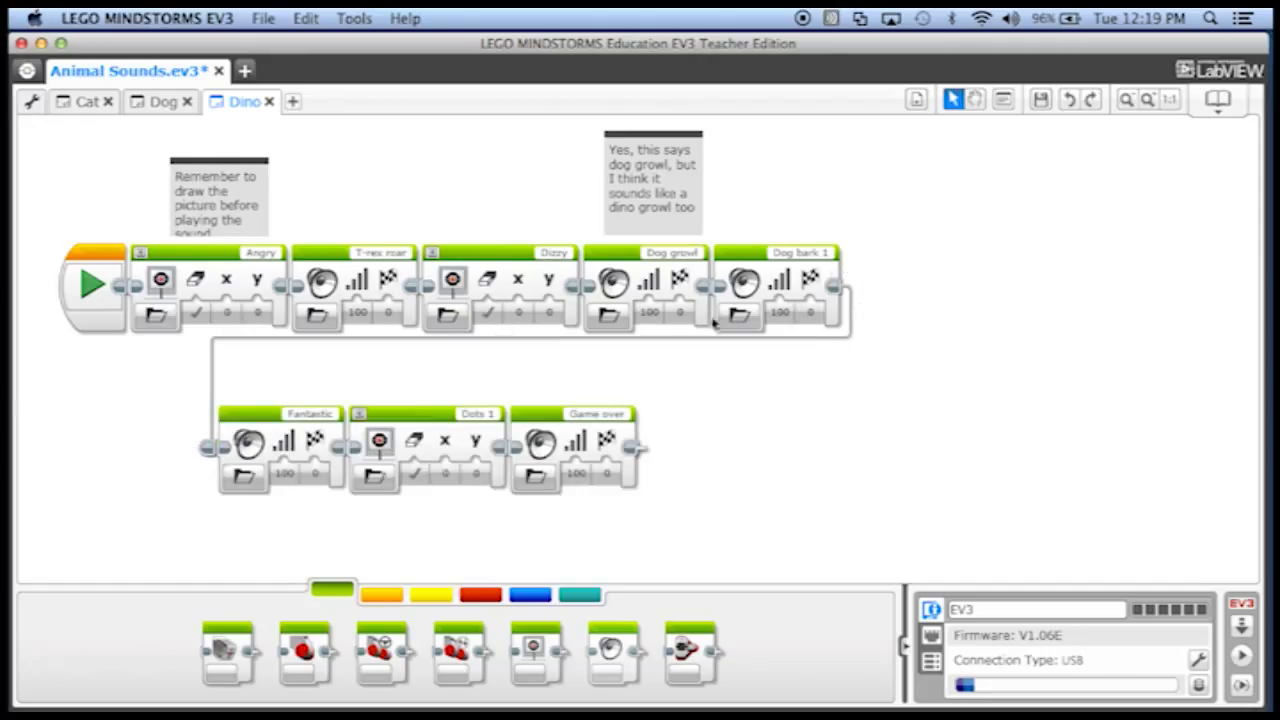
mouse_move(890, 390)
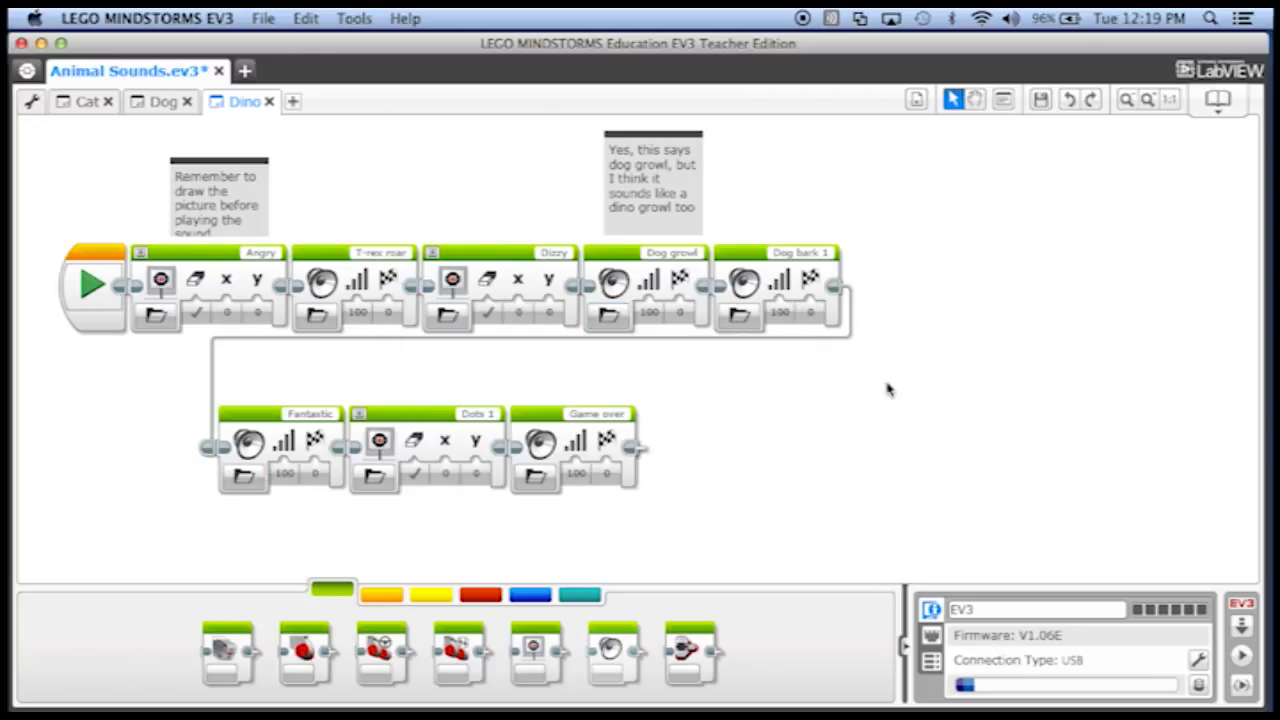
mouse_move(732, 472)
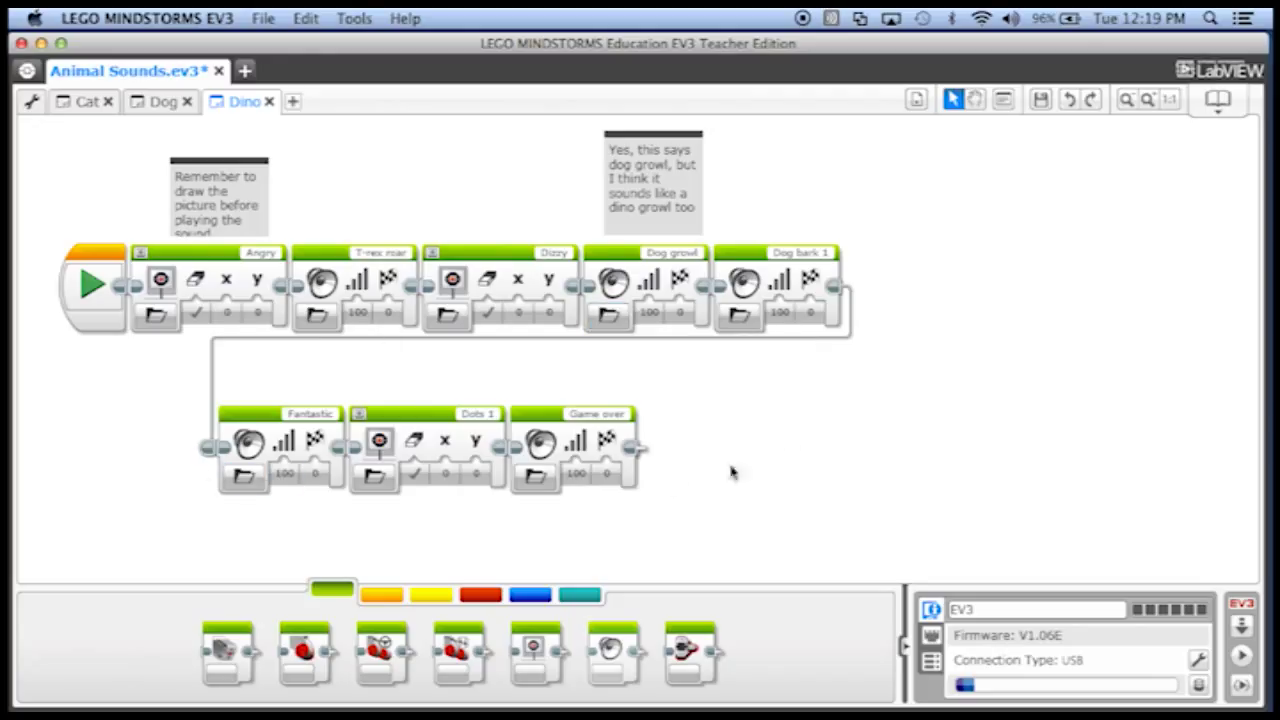
mouse_move(718, 444)
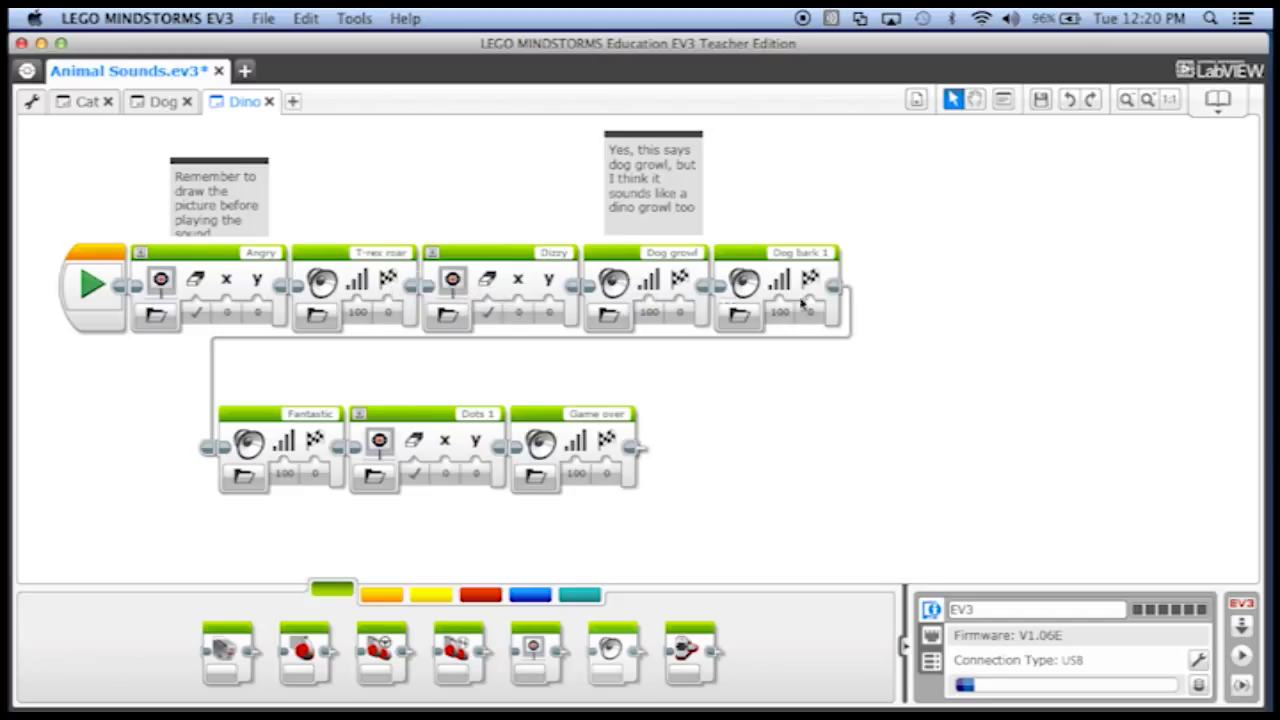
mouse_move(248, 438)
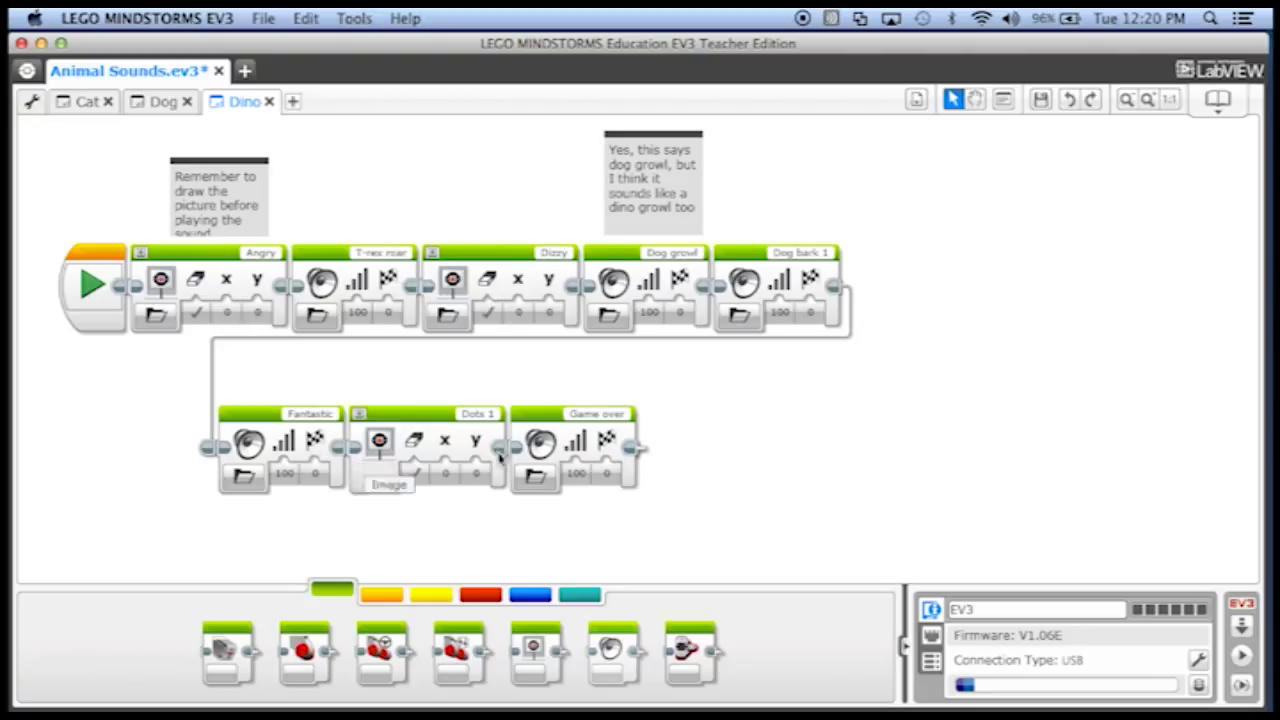
mouse_move(268, 418)
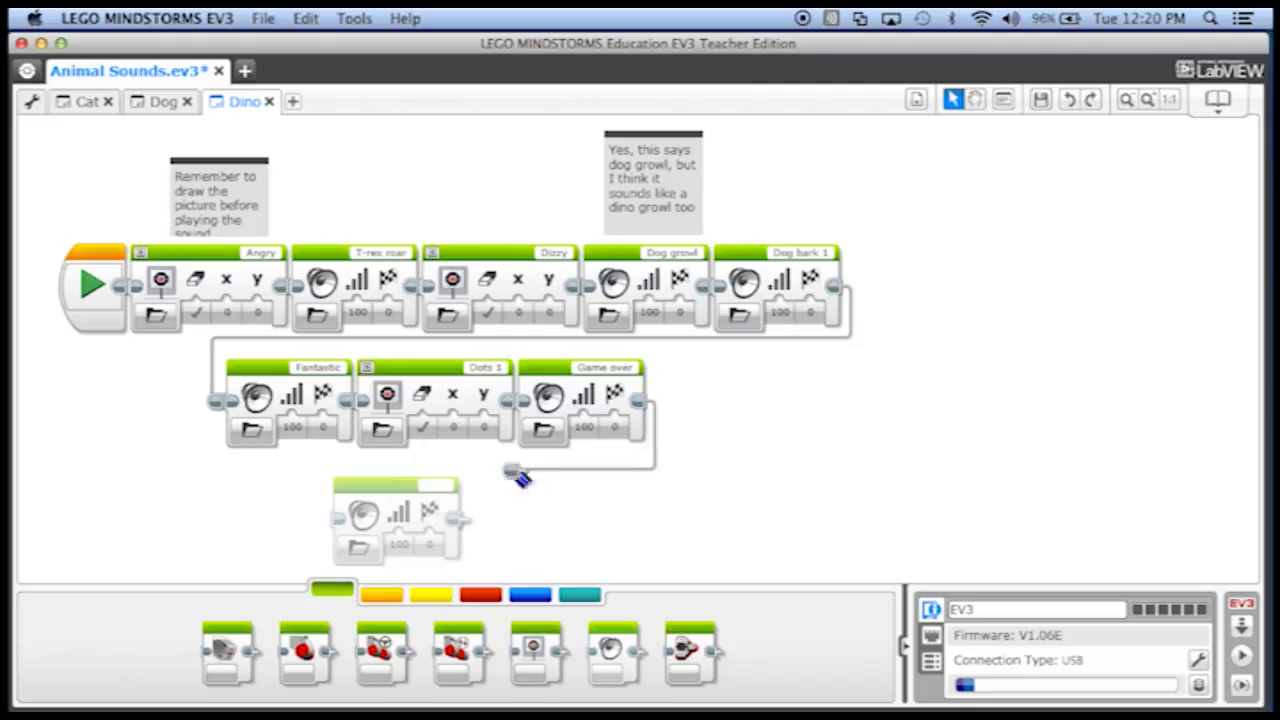
Step: Wire Game over to the new Sound block and set it to play Mechanical > Slide load
drag(520, 476, 330, 520)
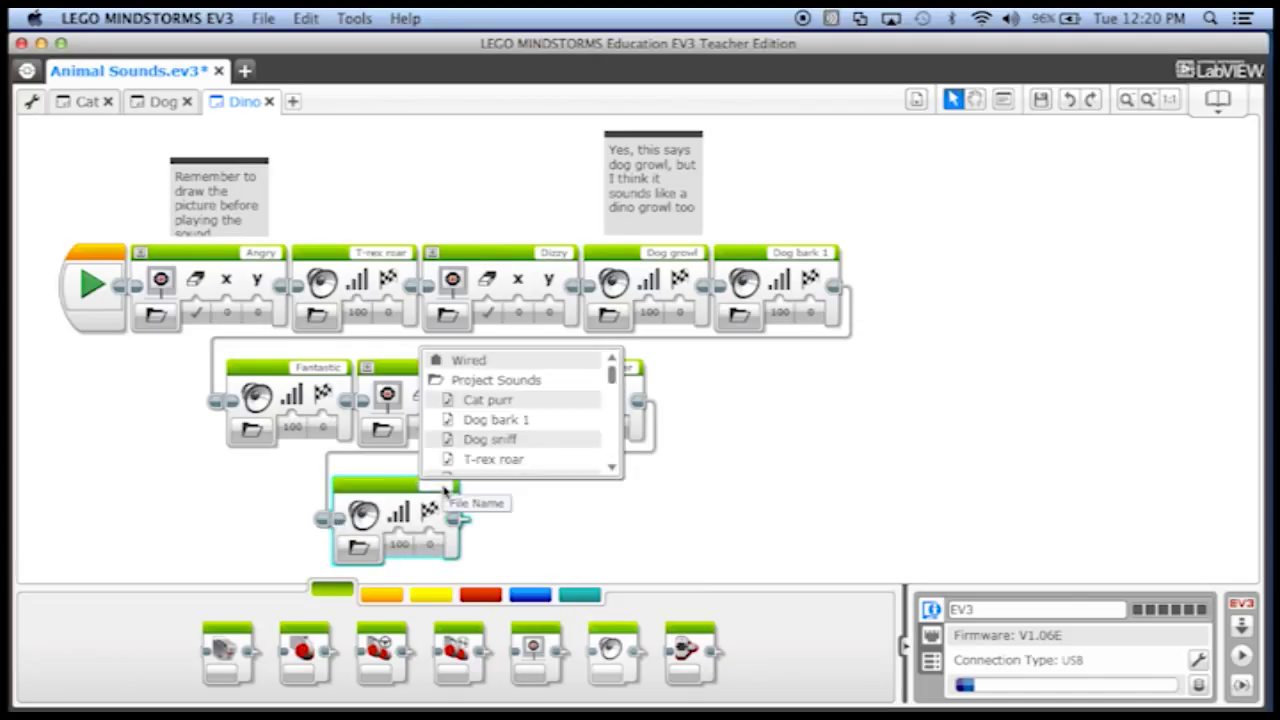
mouse_move(618, 478)
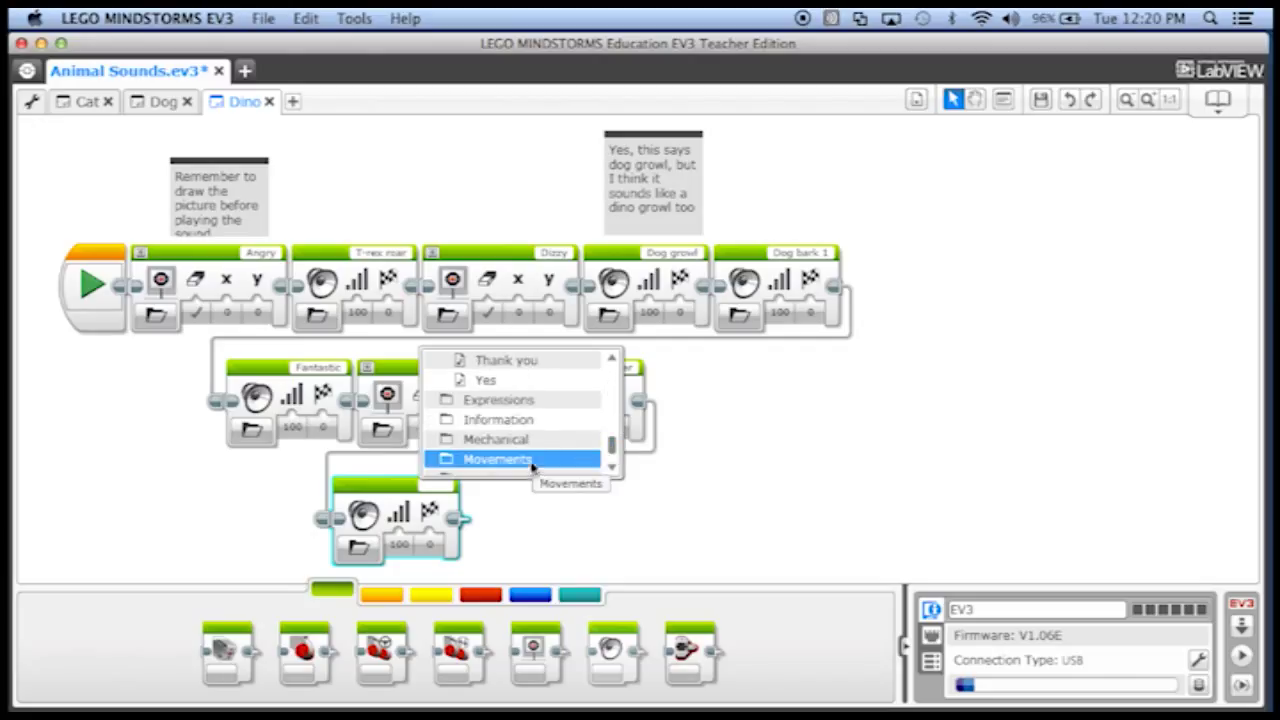
click(496, 458)
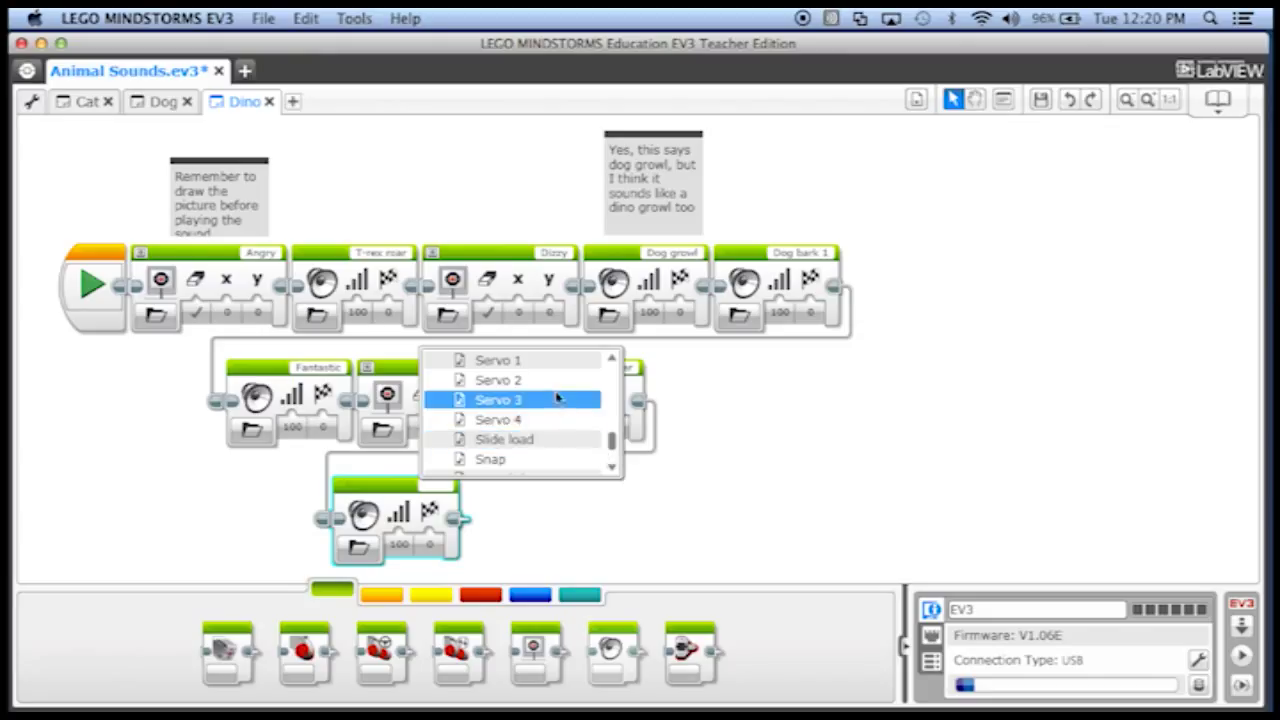
mouse_move(504, 440)
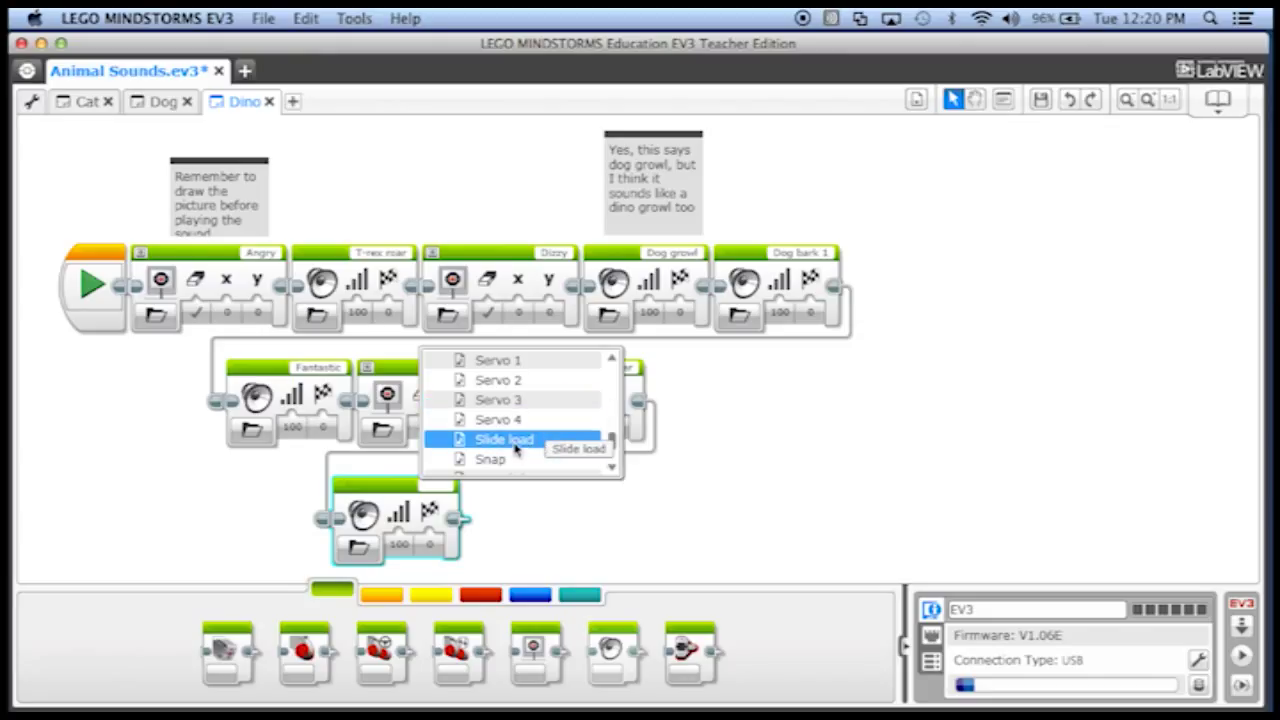
click(504, 440)
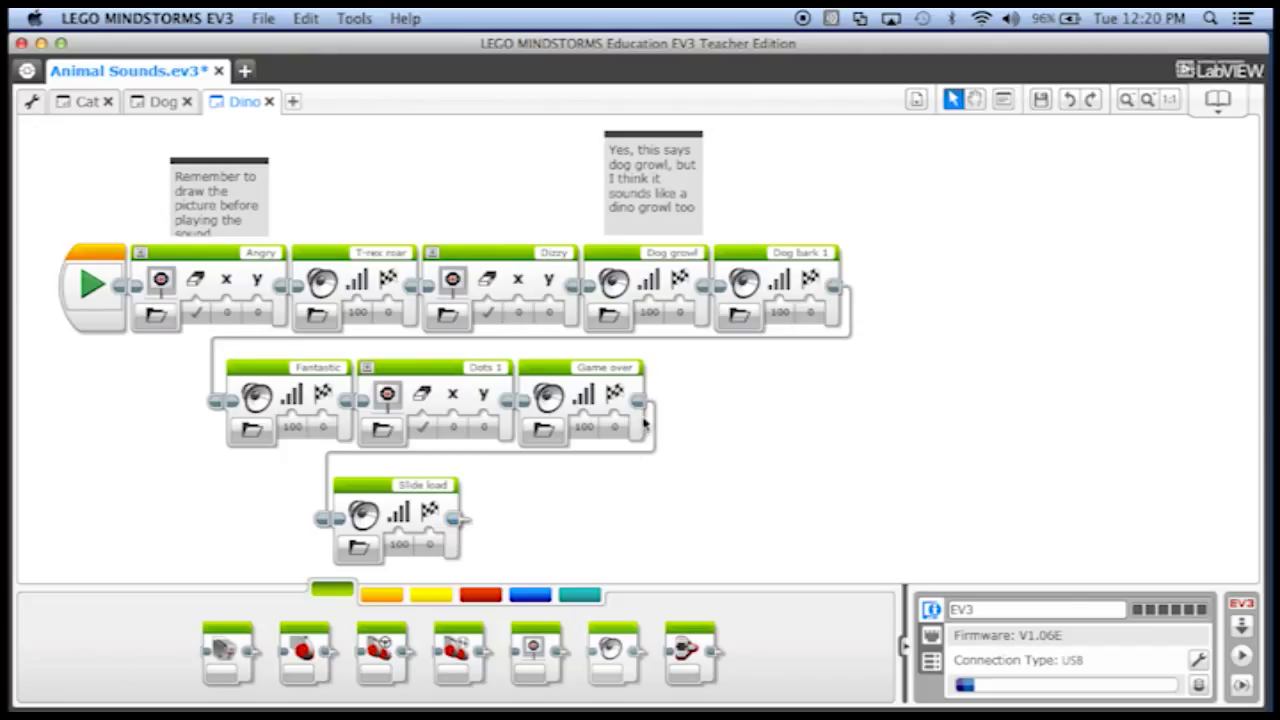
mouse_move(724, 508)
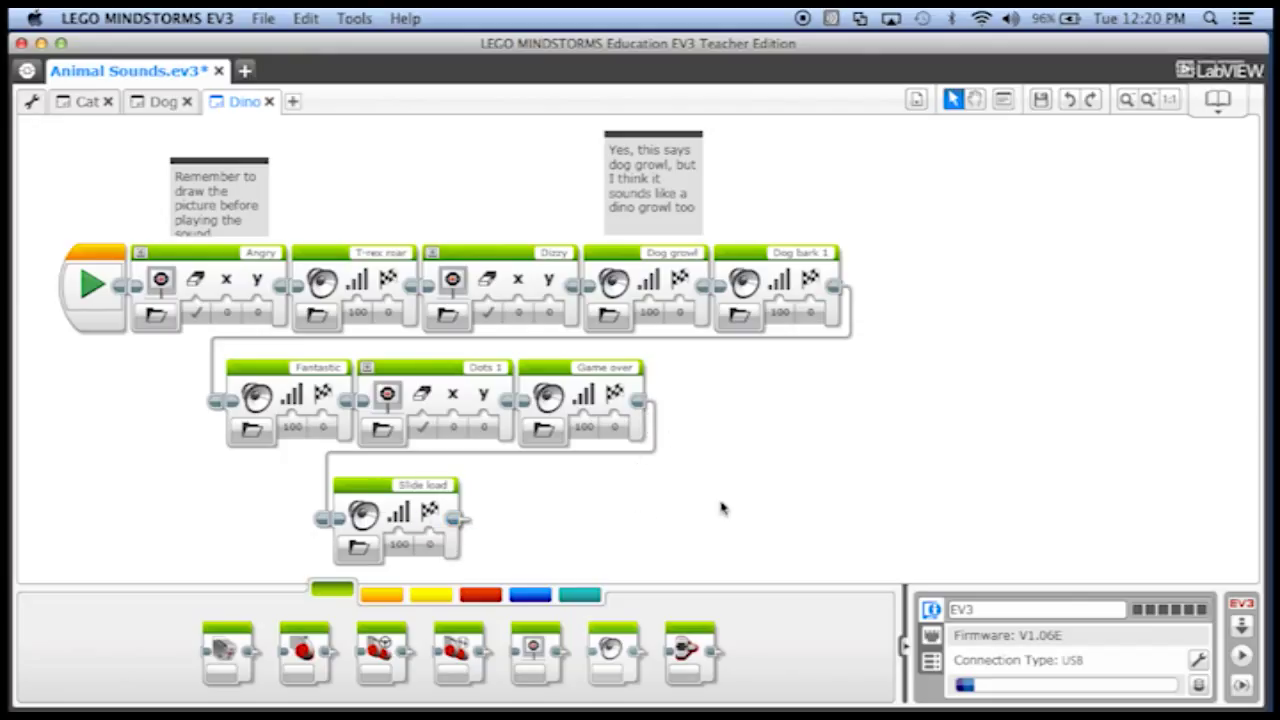